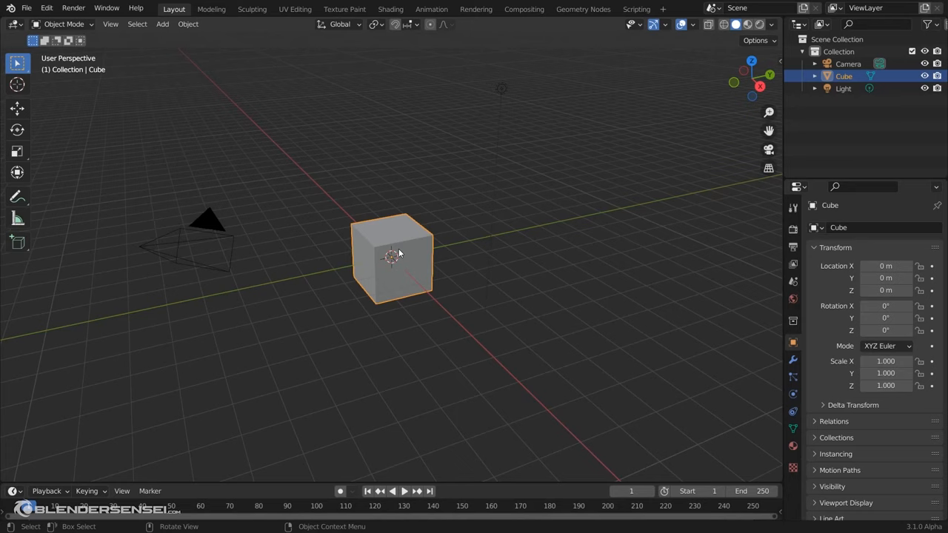
{"action": "mouse_move", "coordinate": [405, 255]}
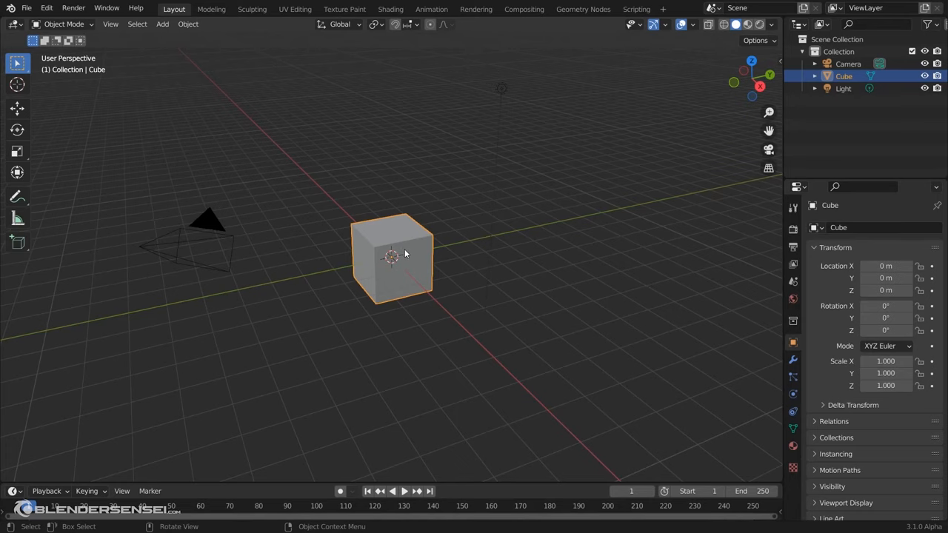
{"action": "mouse_move", "coordinate": [423, 248]}
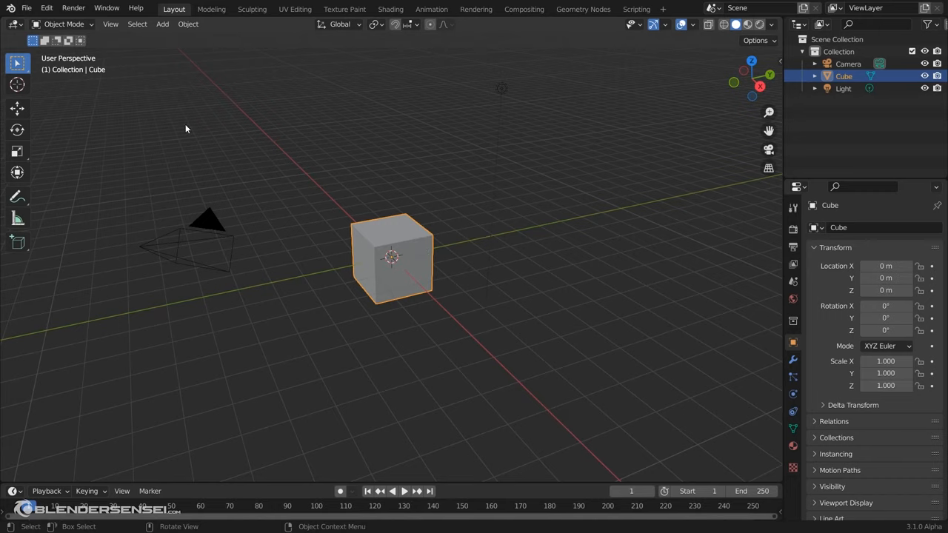
{"action": "mouse_move", "coordinate": [148, 102]}
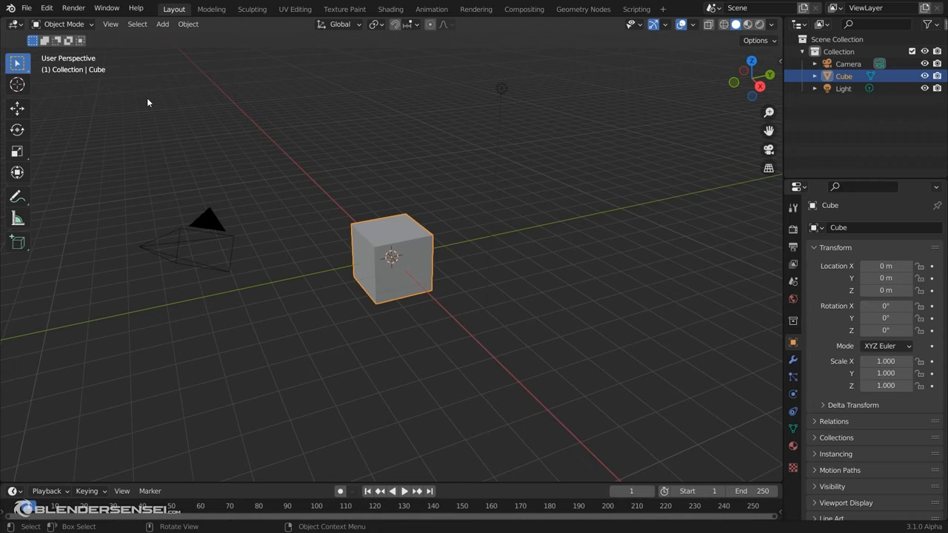
Enable the 3D View: 3D Navigation add-on from Edit > Preferences > Add-ons
{"action": "left_click", "coordinate": [47, 9]}
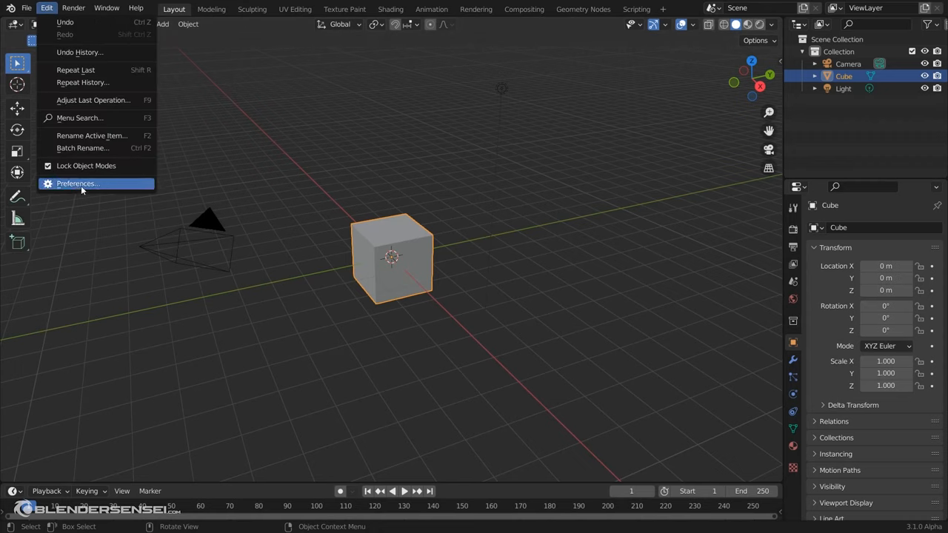
{"action": "left_click", "coordinate": [77, 184]}
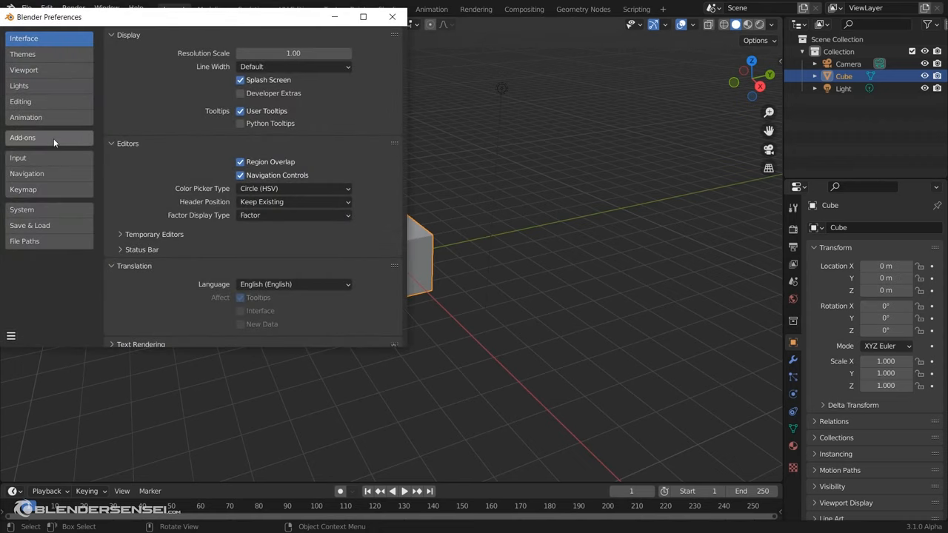
{"action": "left_click", "coordinate": [22, 136]}
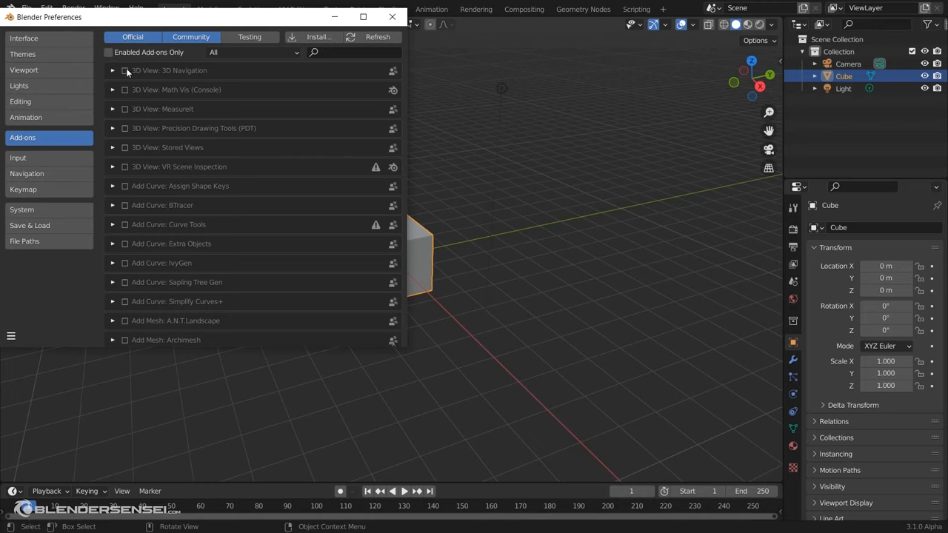
{"action": "left_click", "coordinate": [123, 71]}
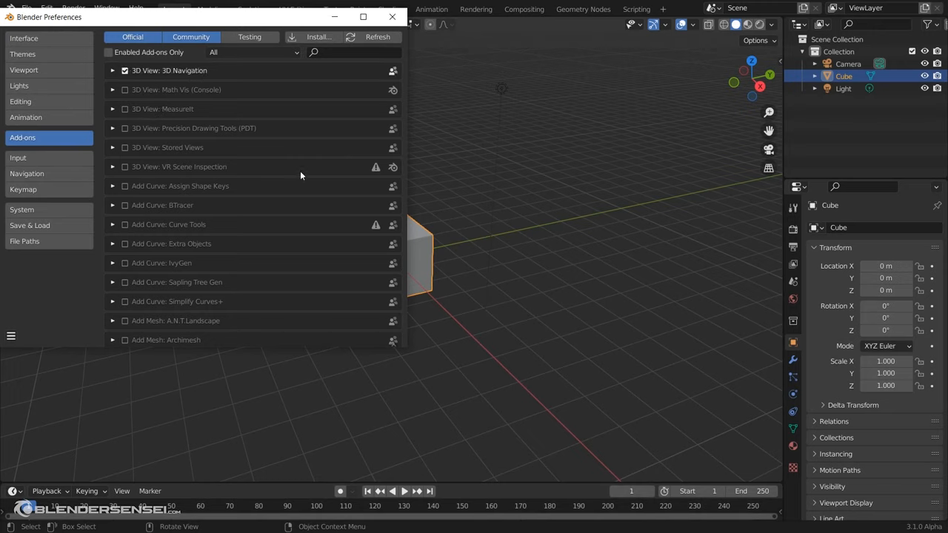
{"action": "scroll", "scroll_direction": "down", "scroll_amount": 3}
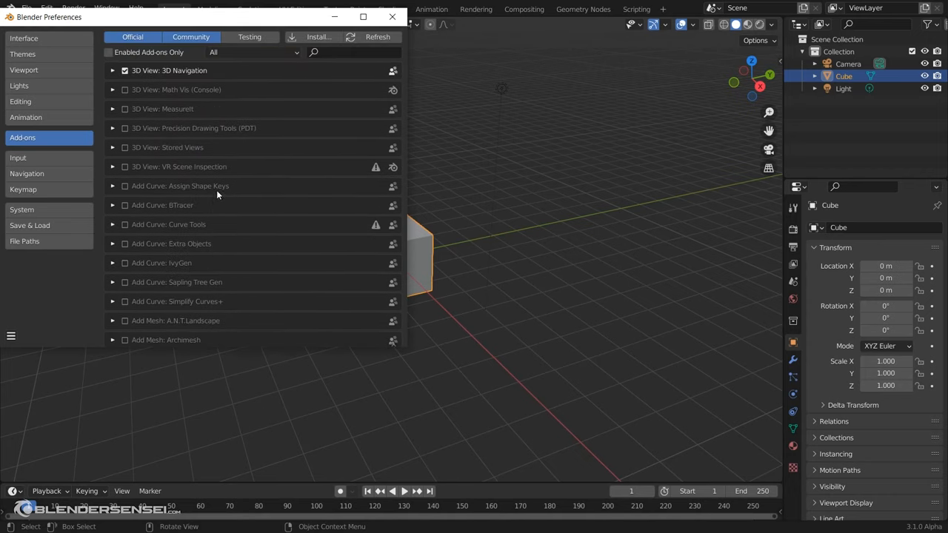
{"action": "mouse_move", "coordinate": [206, 83]}
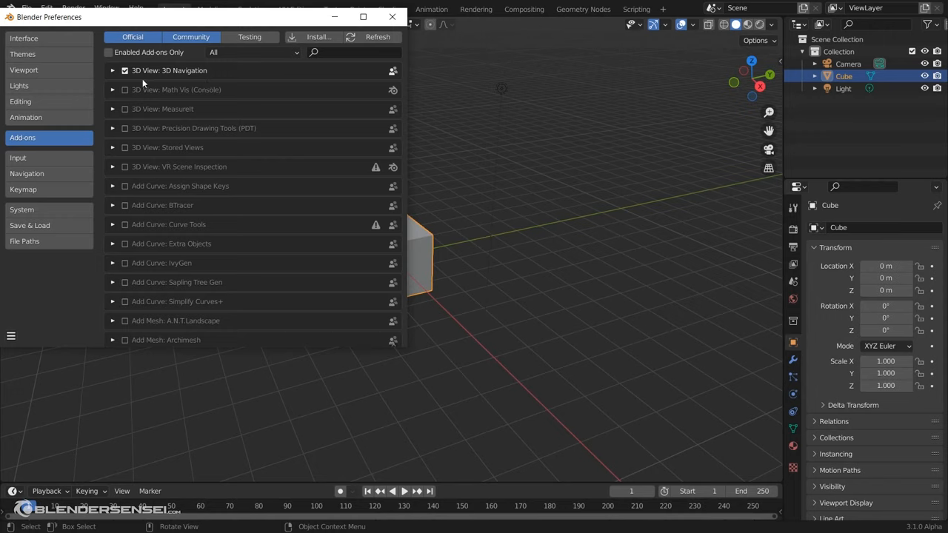
Expand the 3D Navigation add-on entry to show its description, version and View tab category
{"action": "left_click", "coordinate": [113, 72]}
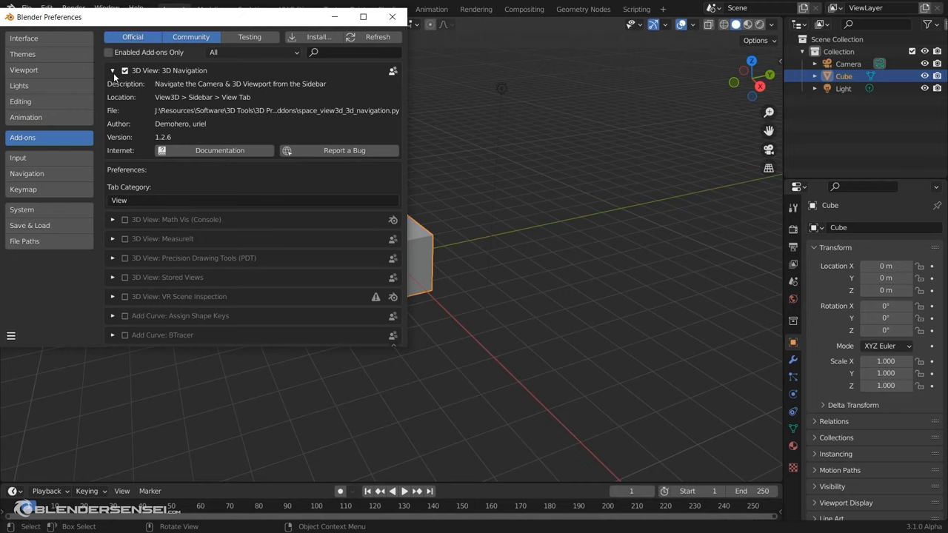
{"action": "mouse_move", "coordinate": [121, 98]}
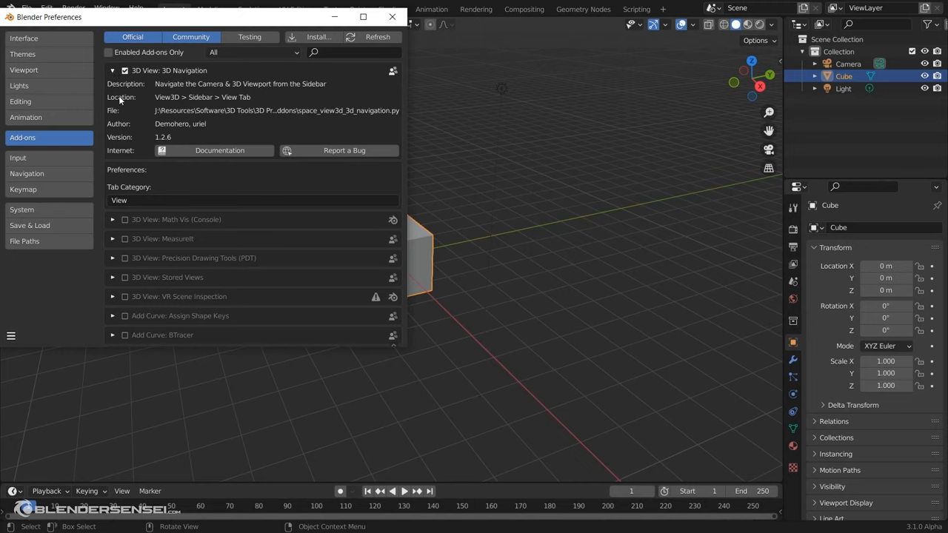
{"action": "mouse_move", "coordinate": [253, 101]}
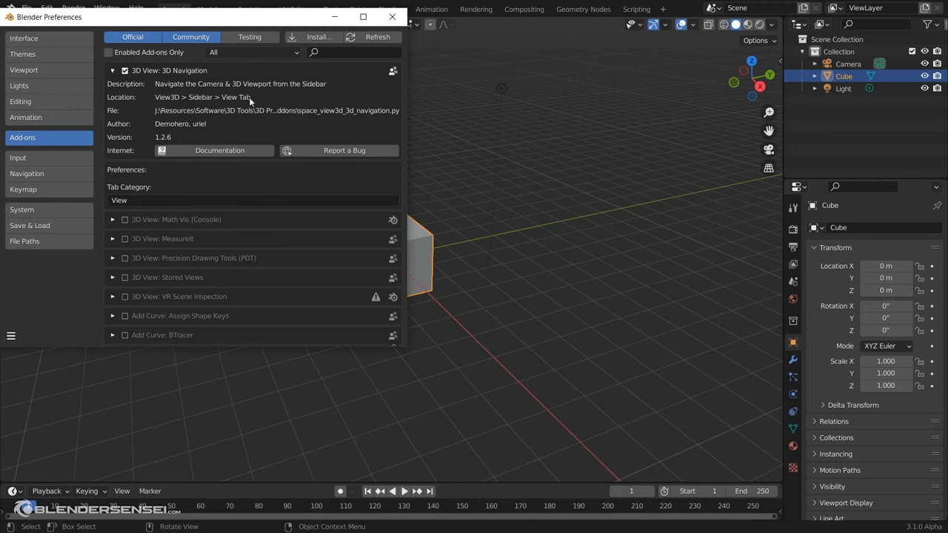
{"action": "mouse_move", "coordinate": [158, 97]}
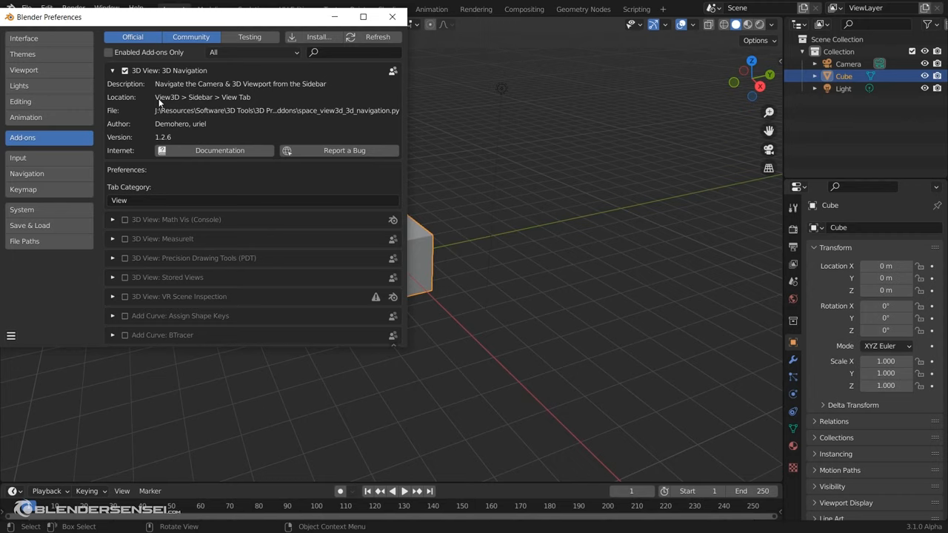
{"action": "mouse_move", "coordinate": [168, 103]}
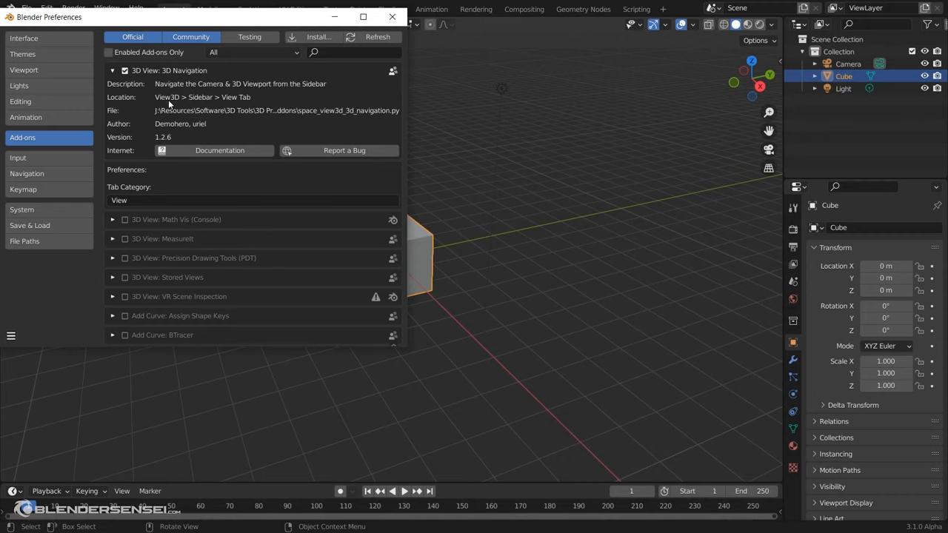
{"action": "mouse_move", "coordinate": [743, 139]}
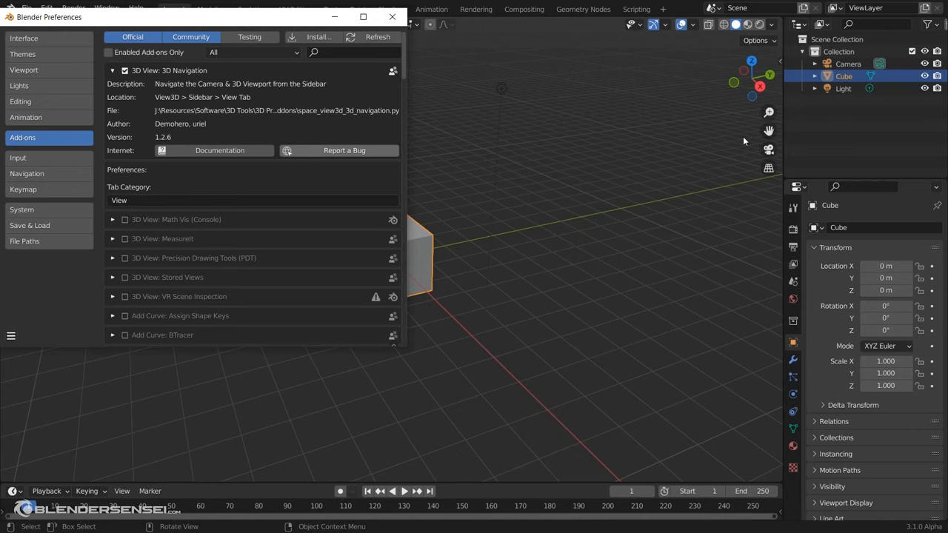
{"action": "mouse_move", "coordinate": [339, 151]}
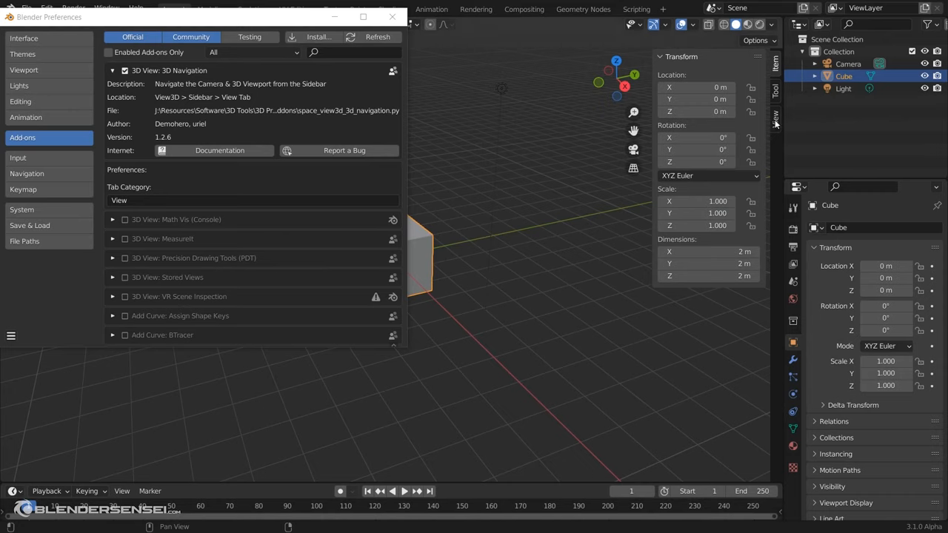
Collapse the sidebar's View panels, then expand and collapse the 3D Navigation panel
{"action": "left_click", "coordinate": [774, 118]}
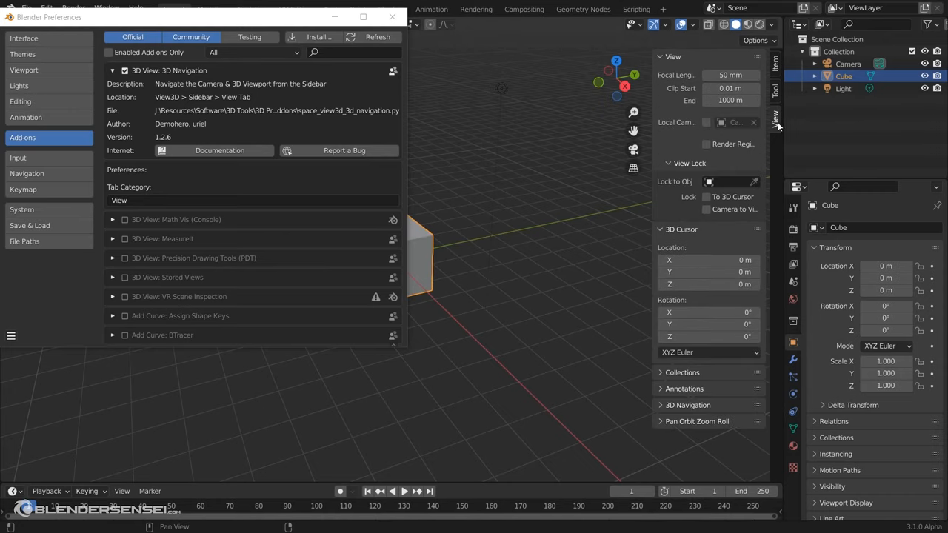
{"action": "left_click", "coordinate": [663, 57]}
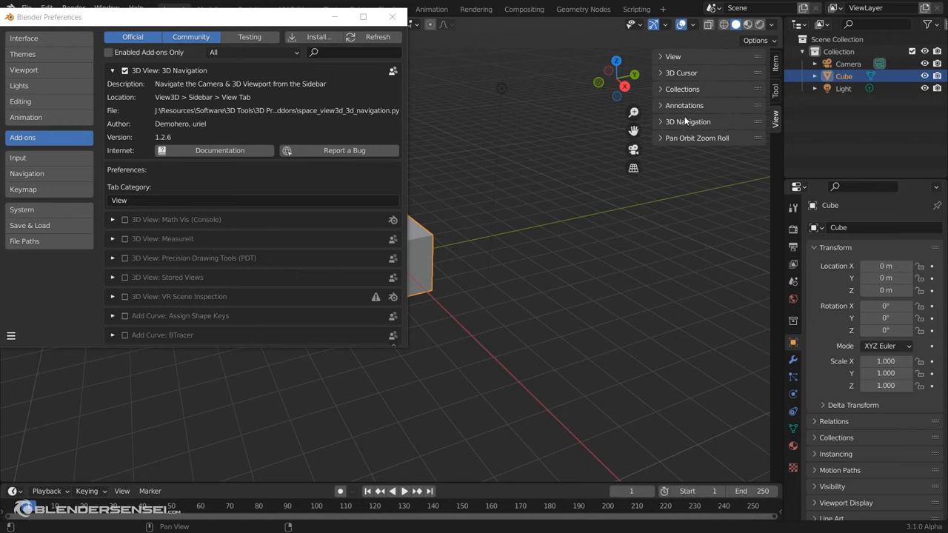
{"action": "mouse_move", "coordinate": [557, 111]}
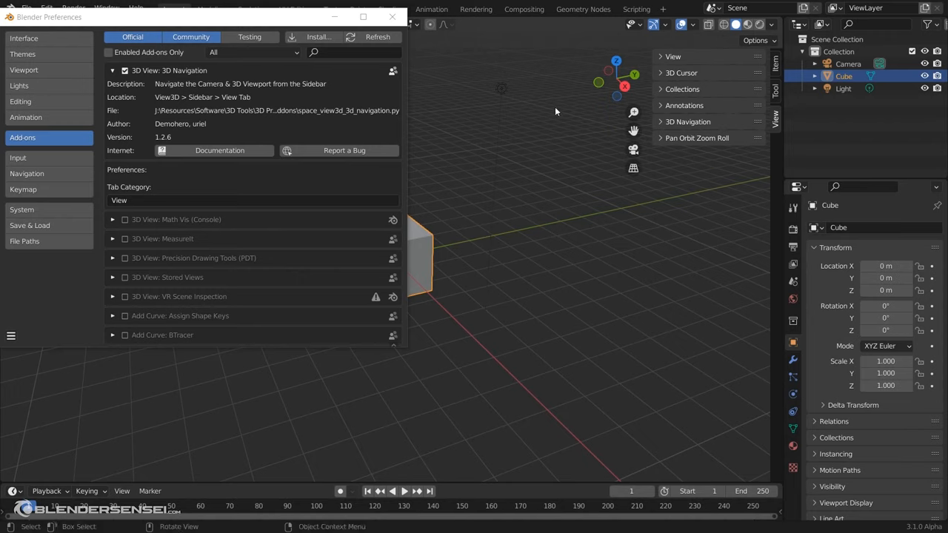
{"action": "left_click", "coordinate": [687, 121]}
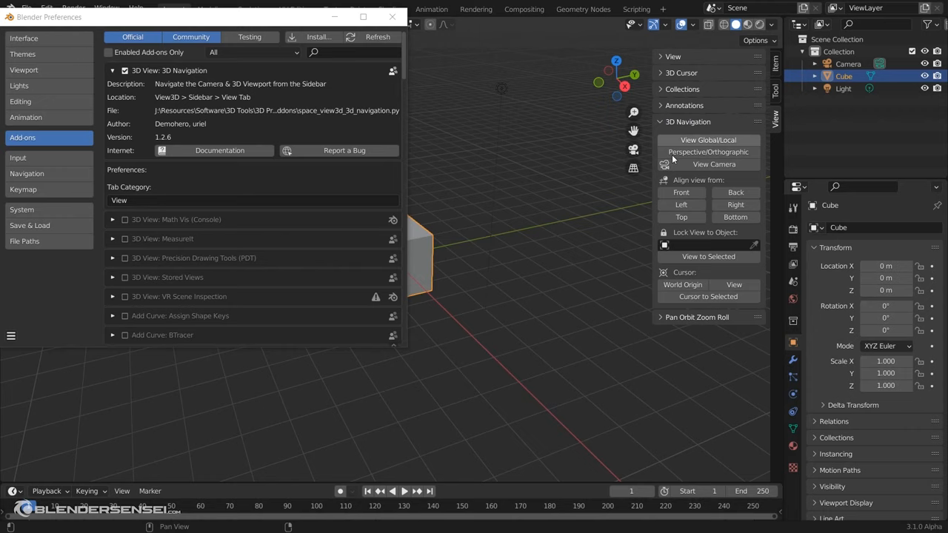
{"action": "left_click", "coordinate": [695, 317]}
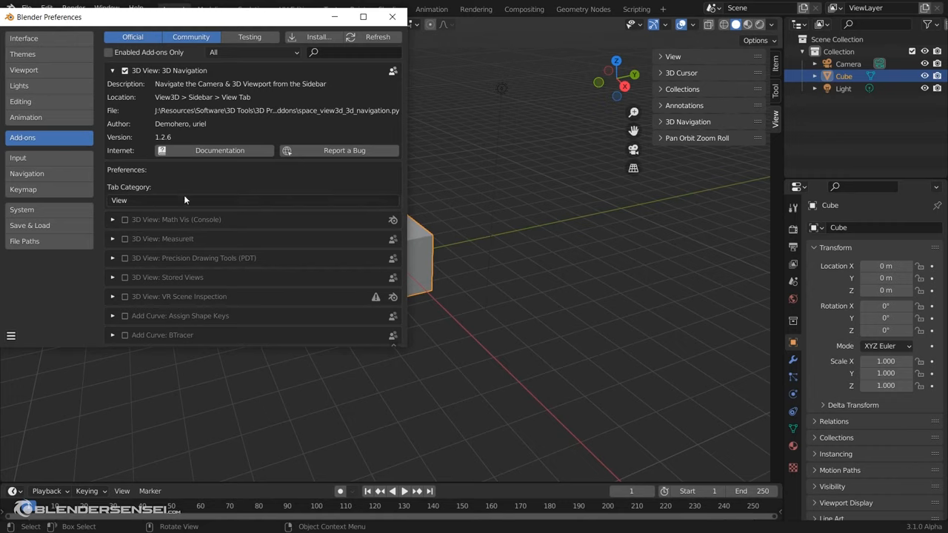
{"action": "mouse_move", "coordinate": [136, 201]}
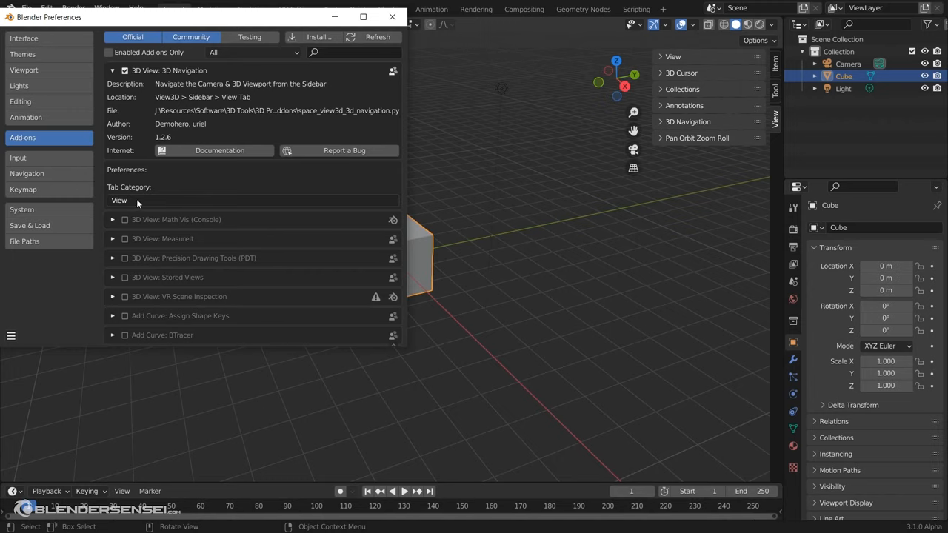
{"action": "mouse_move", "coordinate": [137, 200]}
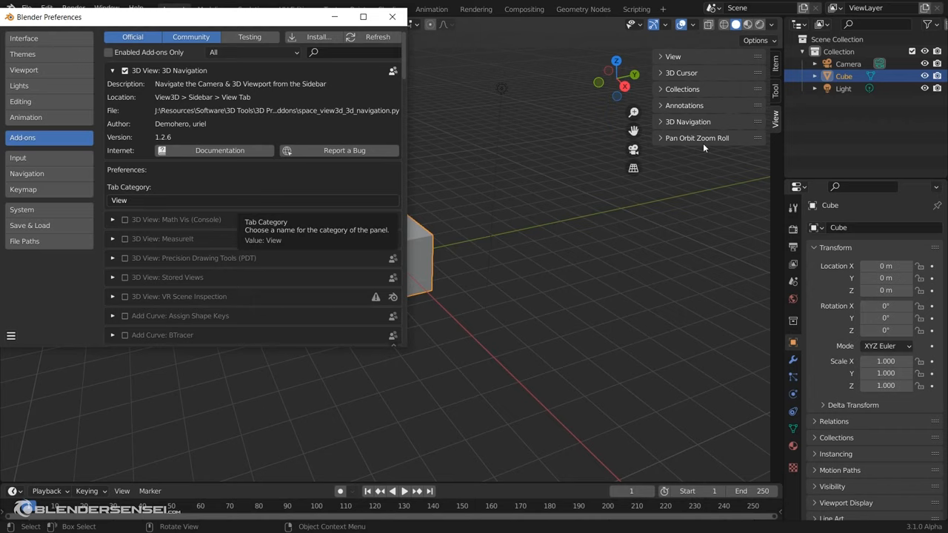
{"action": "mouse_move", "coordinate": [779, 157]}
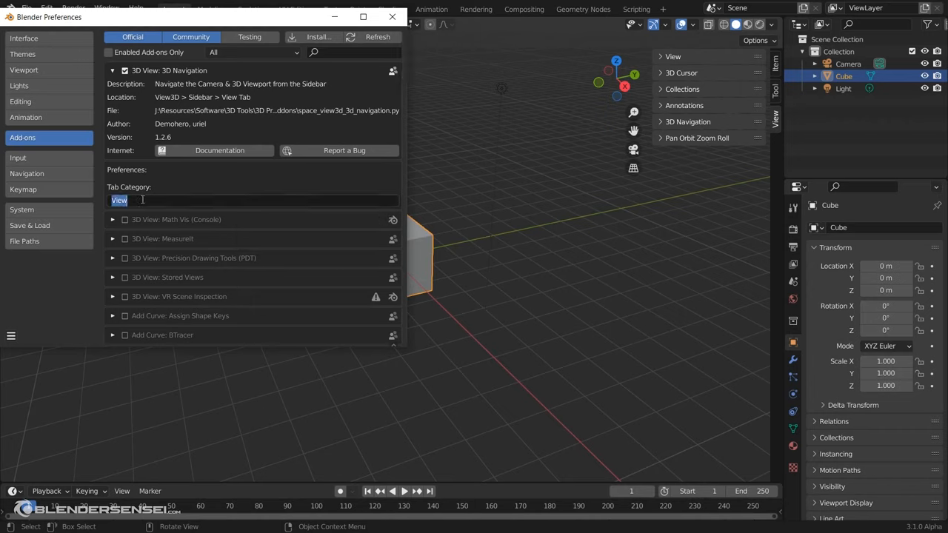
Rename the add-on's Tab Category to 'Nav' so its panels get their own sidebar tab
{"action": "type", "text": "Nav"}
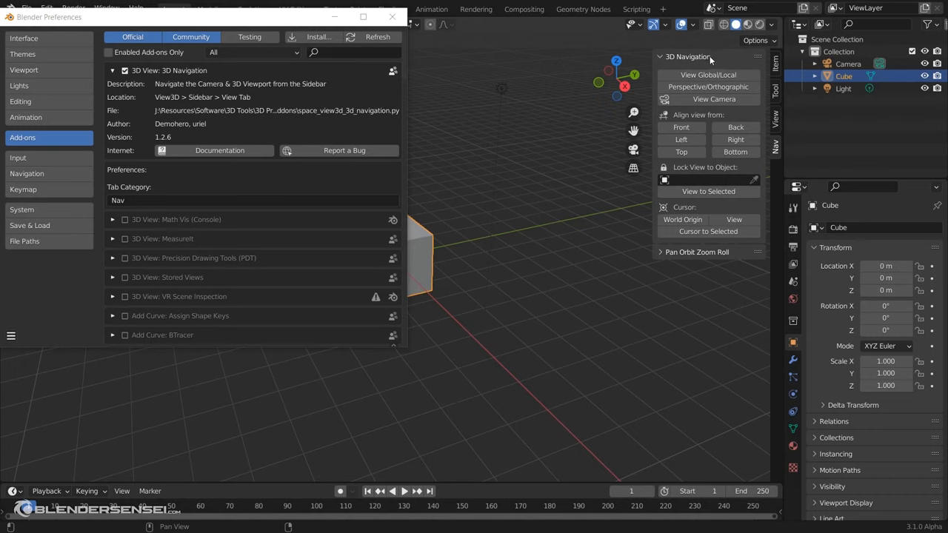
{"action": "mouse_move", "coordinate": [690, 191]}
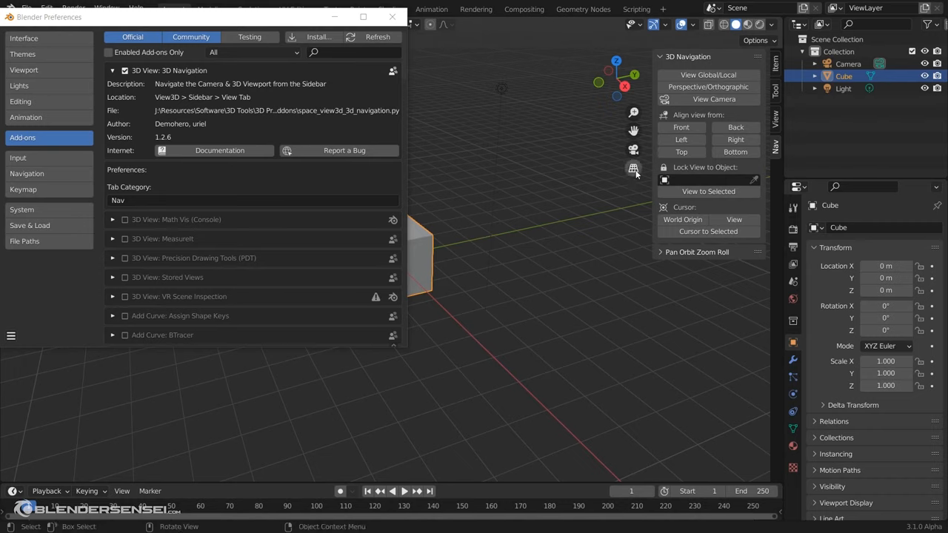
{"action": "mouse_move", "coordinate": [594, 105]}
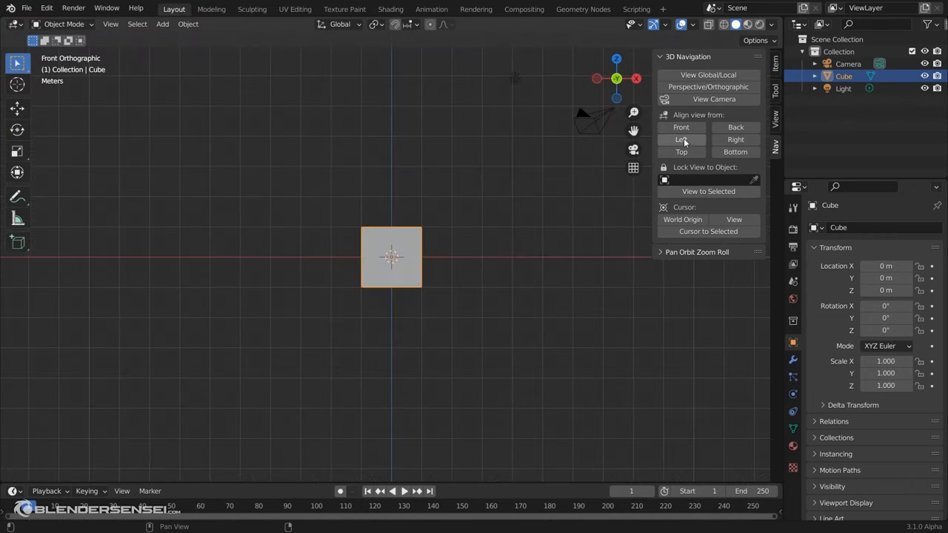
Align the viewport to the cube's right side, then toggle back to a perspective view
{"action": "left_click", "coordinate": [734, 139]}
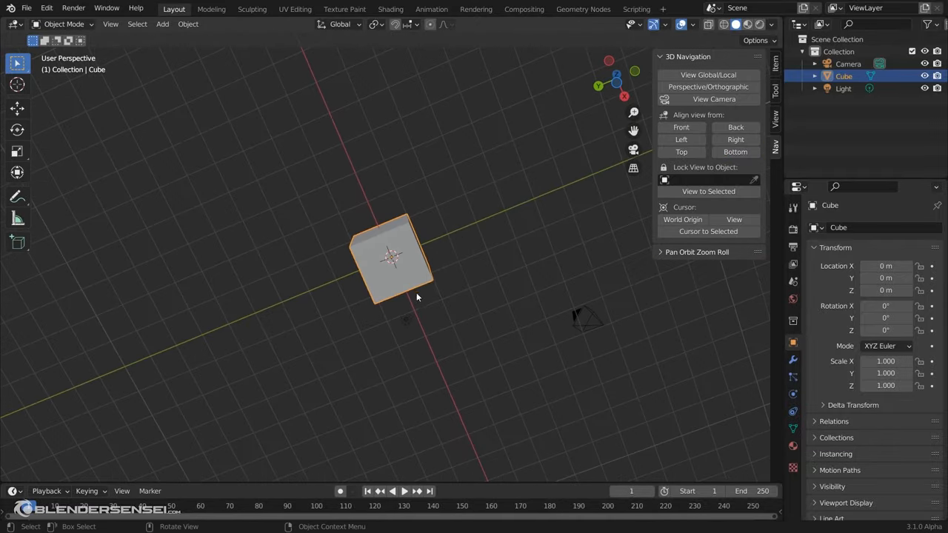
{"action": "left_click", "coordinate": [734, 139]}
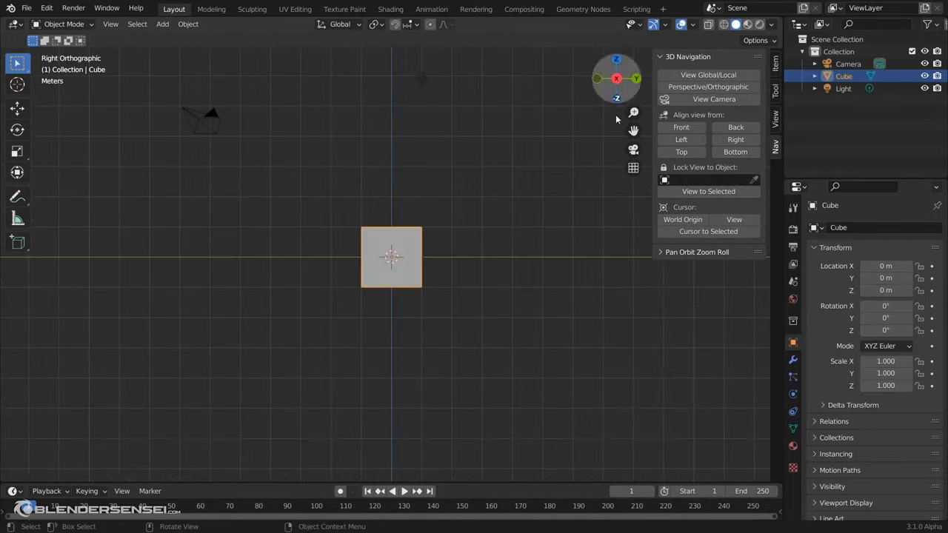
{"action": "left_click", "coordinate": [599, 78]}
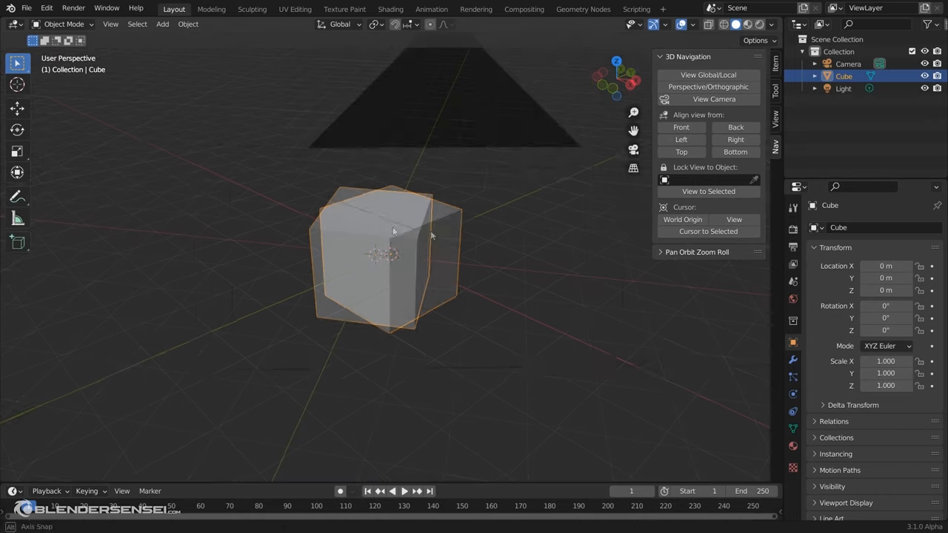
{"action": "left_click", "coordinate": [633, 149]}
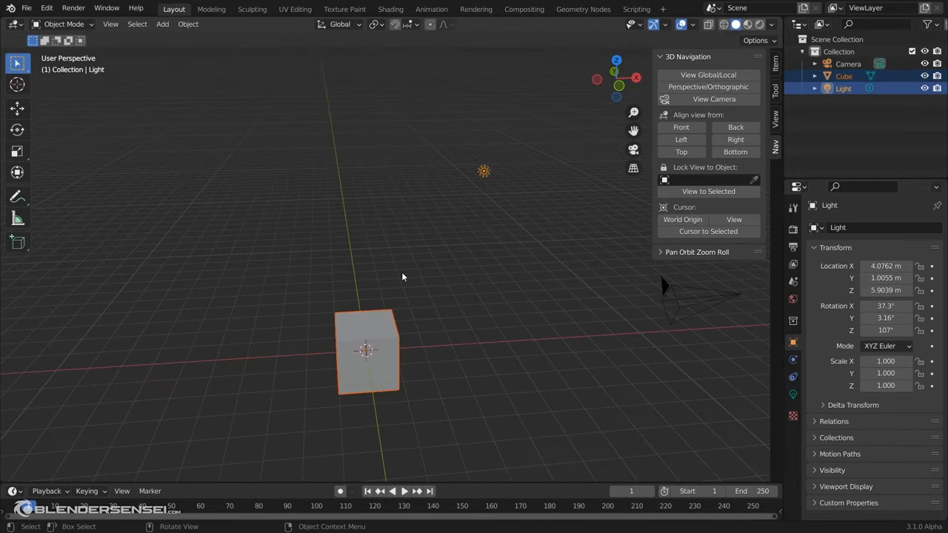
{"action": "mouse_move", "coordinate": [699, 87]}
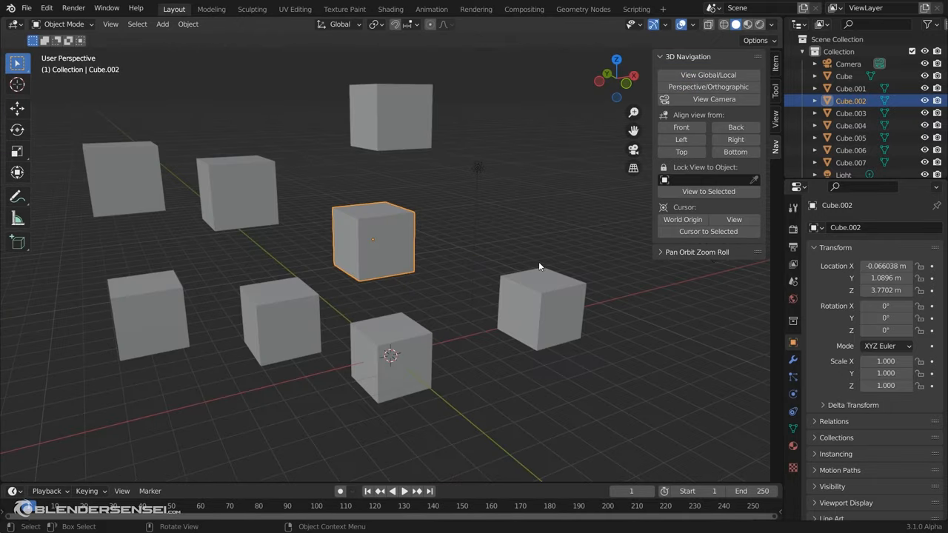
{"action": "mouse_move", "coordinate": [379, 177]}
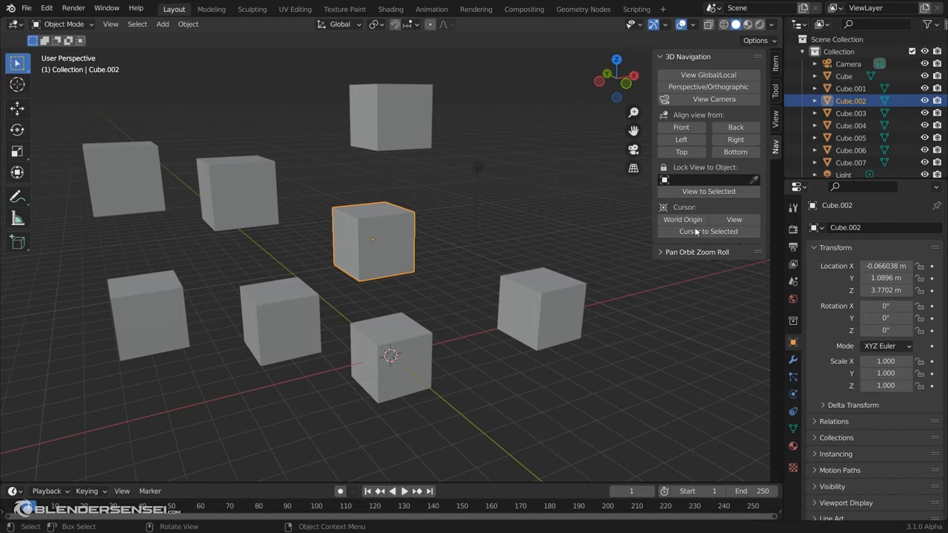
{"action": "mouse_move", "coordinate": [562, 134]}
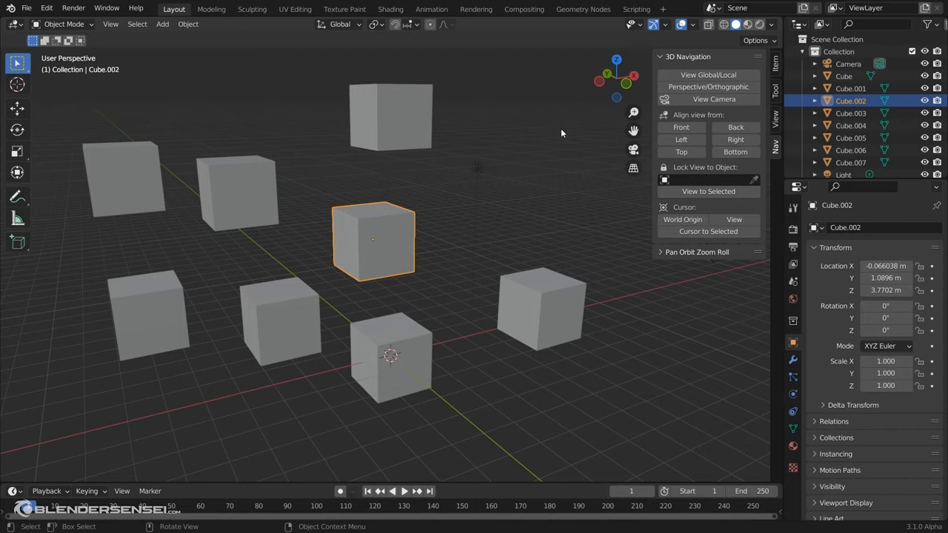
{"action": "mouse_move", "coordinate": [415, 154]}
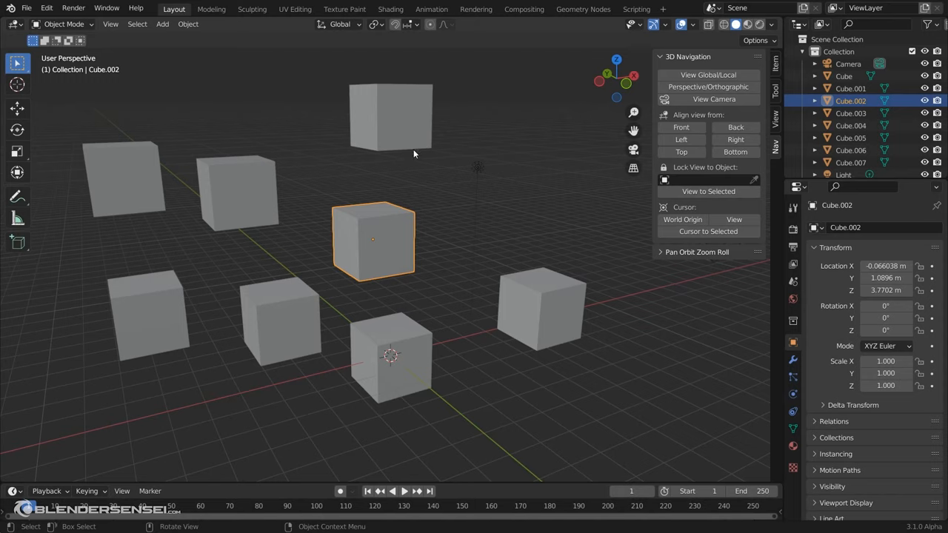
{"action": "mouse_move", "coordinate": [400, 166]}
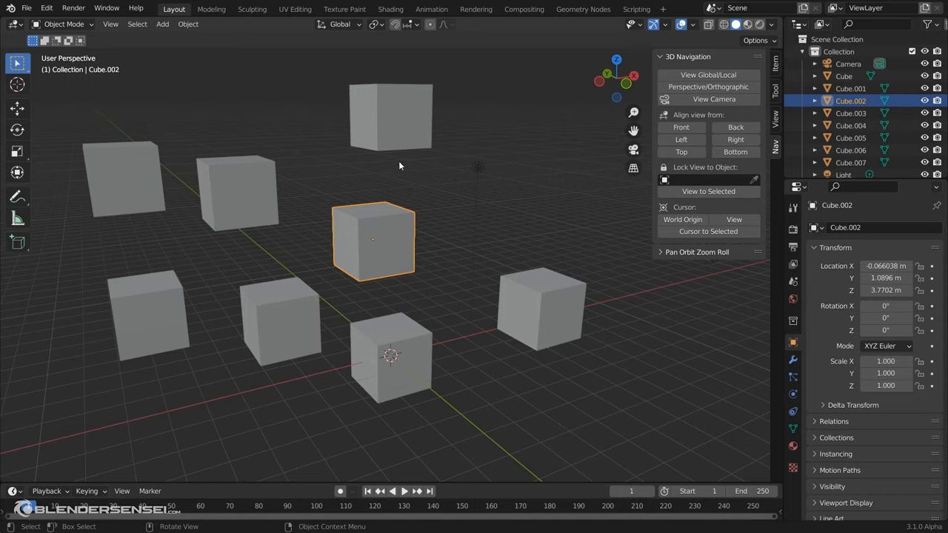
{"action": "mouse_move", "coordinate": [190, 230]}
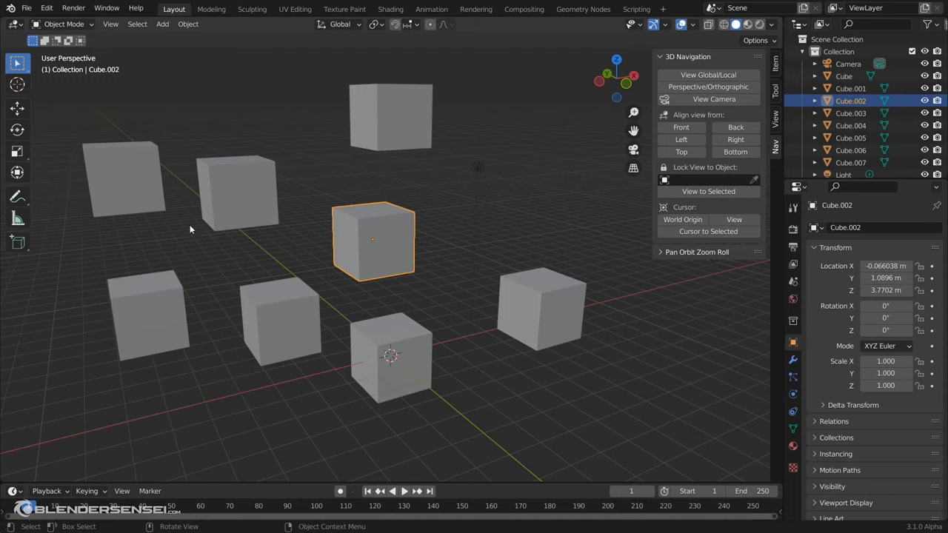
{"action": "mouse_move", "coordinate": [435, 110]}
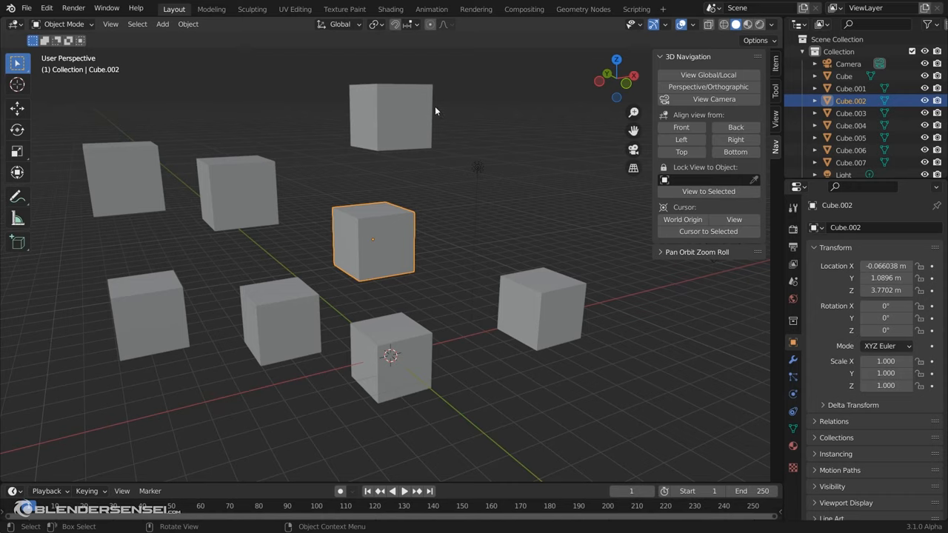
Add a Suzanne monkey head above the cubes and set it in Lock View to Object
{"action": "left_click", "coordinate": [160, 23]}
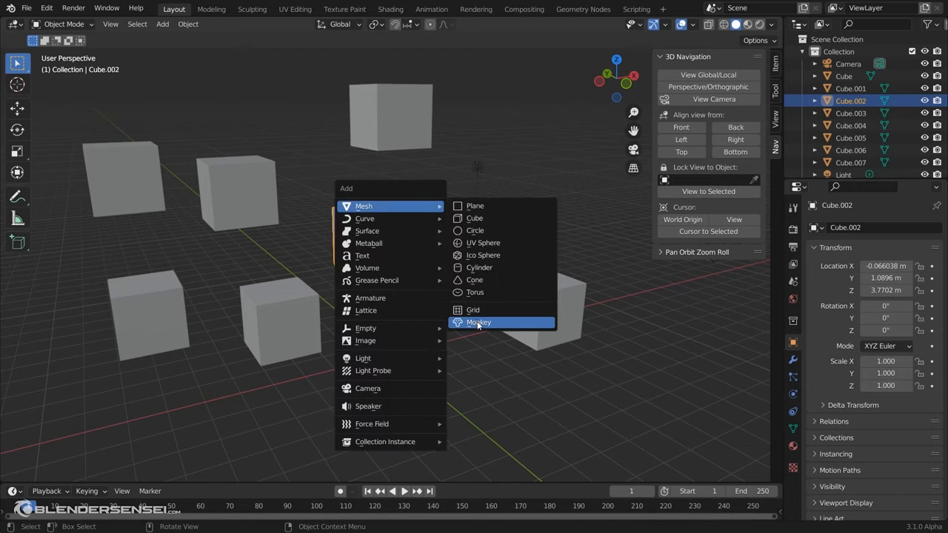
{"action": "left_click", "coordinate": [479, 323]}
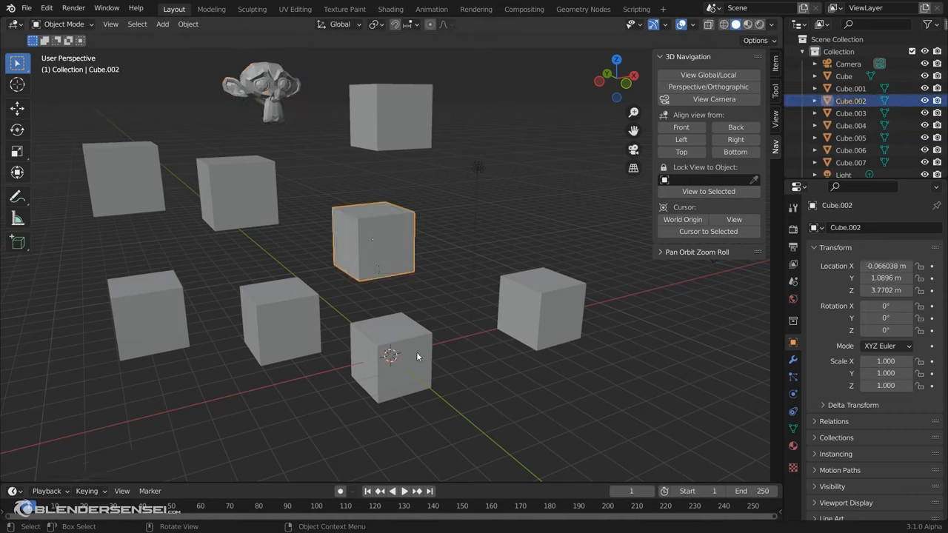
{"action": "left_click", "coordinate": [391, 367]}
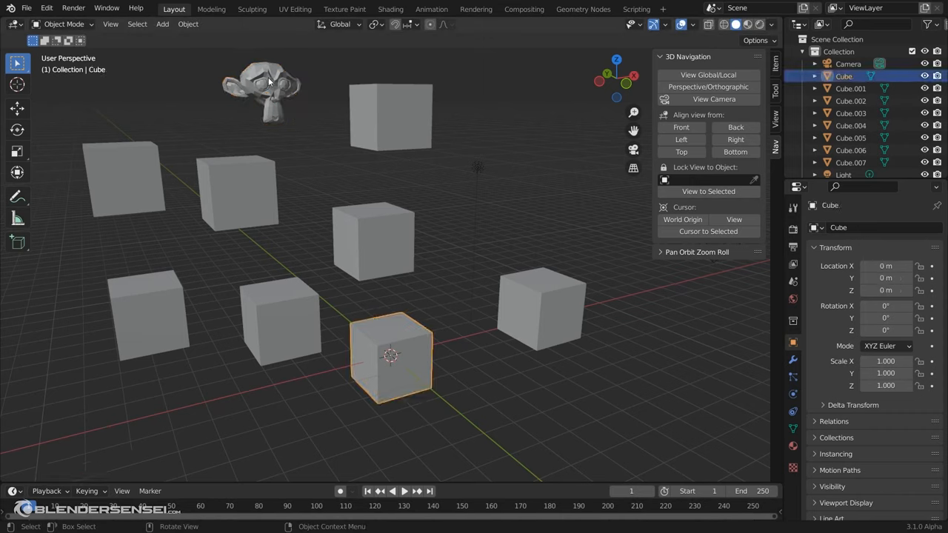
{"action": "left_click", "coordinate": [266, 89]}
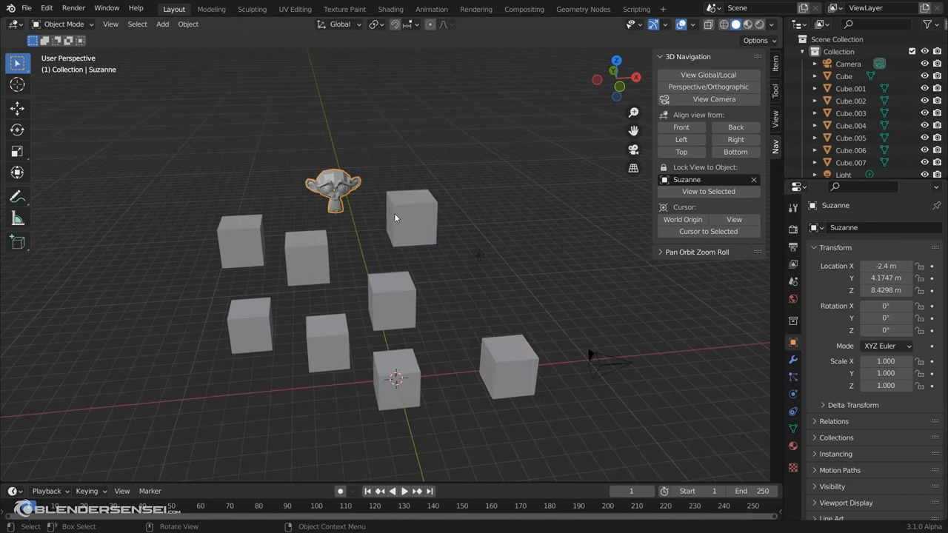
{"action": "mouse_move", "coordinate": [364, 216]}
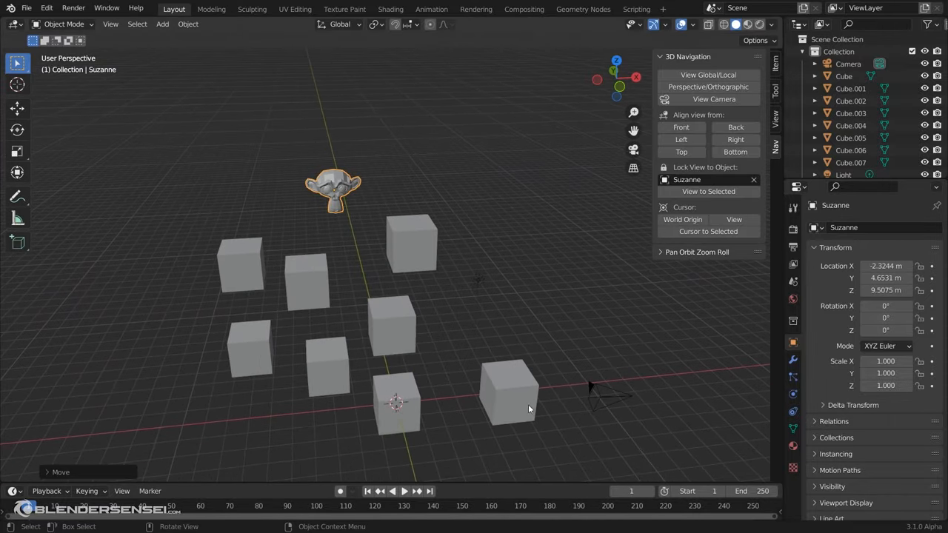
Look through the camera with Camera to View locked and reframe it onto the scattered cubes
{"action": "left_click", "coordinate": [604, 402]}
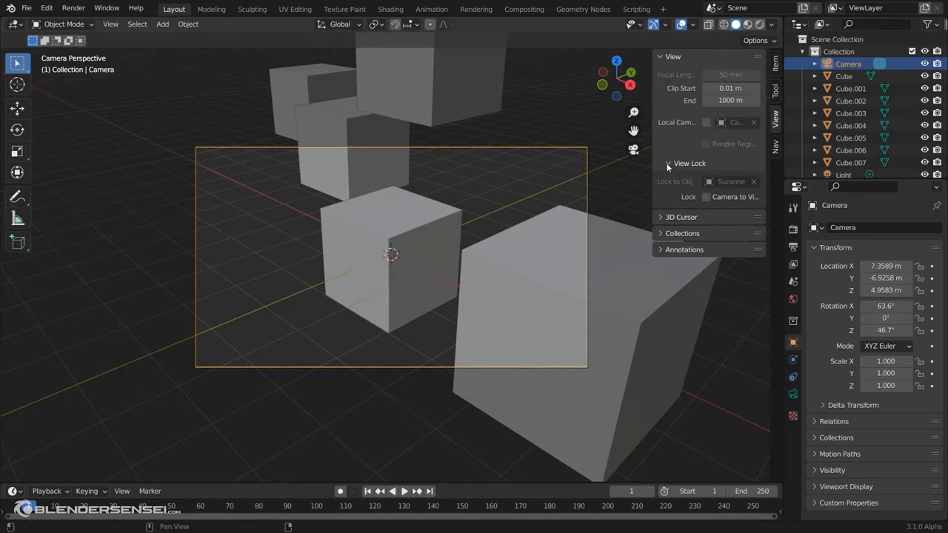
{"action": "left_click", "coordinate": [705, 195]}
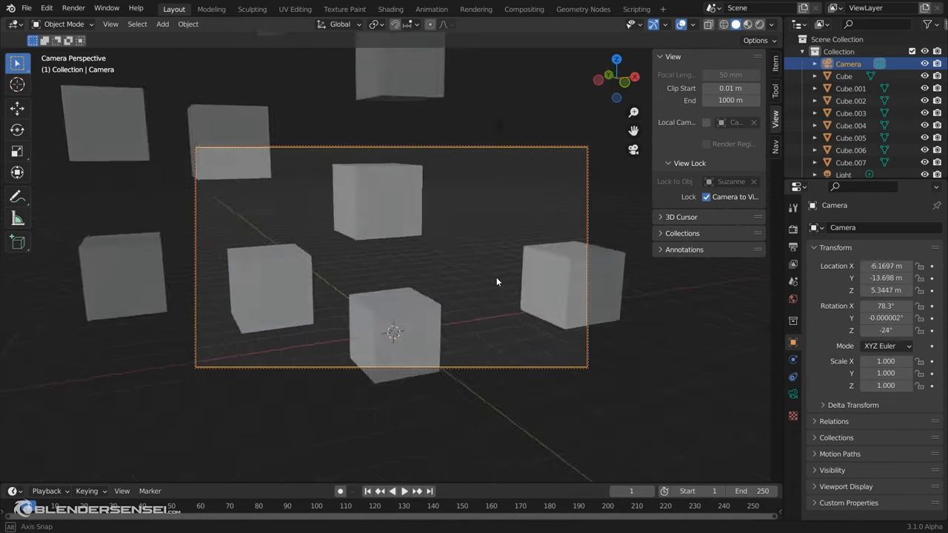
{"action": "left_click_drag", "start_coordinate": [496, 282], "coordinate": [329, 314]}
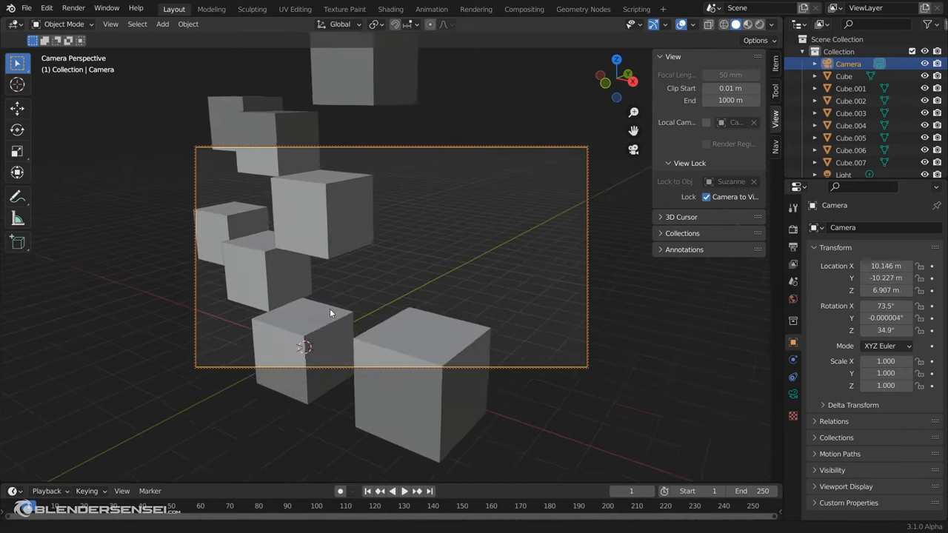
{"action": "left_click_drag", "start_coordinate": [332, 314], "coordinate": [427, 296]}
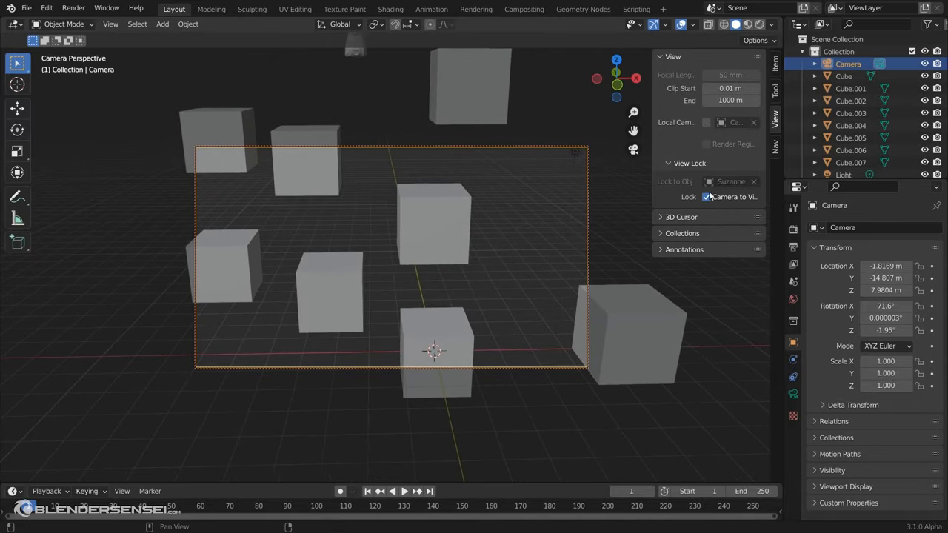
{"action": "left_click", "coordinate": [671, 56]}
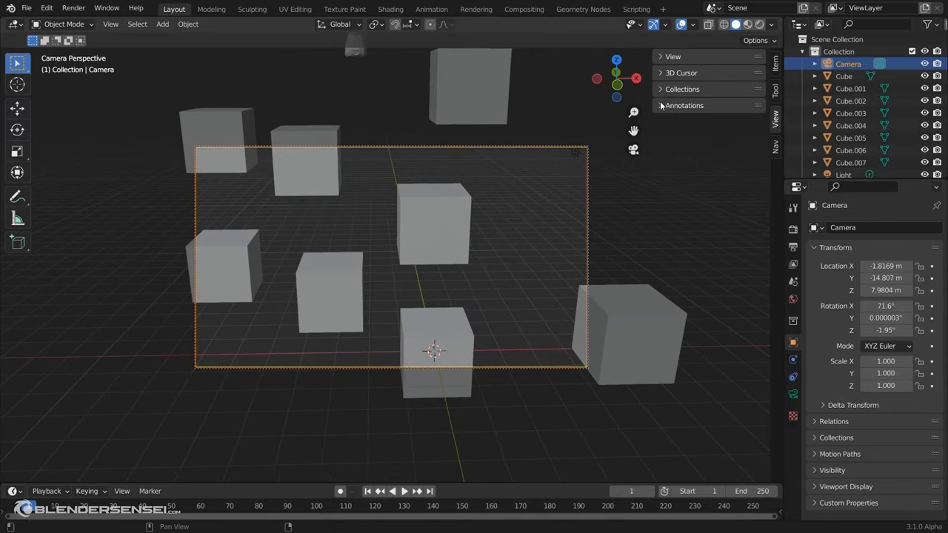
Switch back to the Nav tab to lock the view onto Cube.007
{"action": "left_click", "coordinate": [672, 57]}
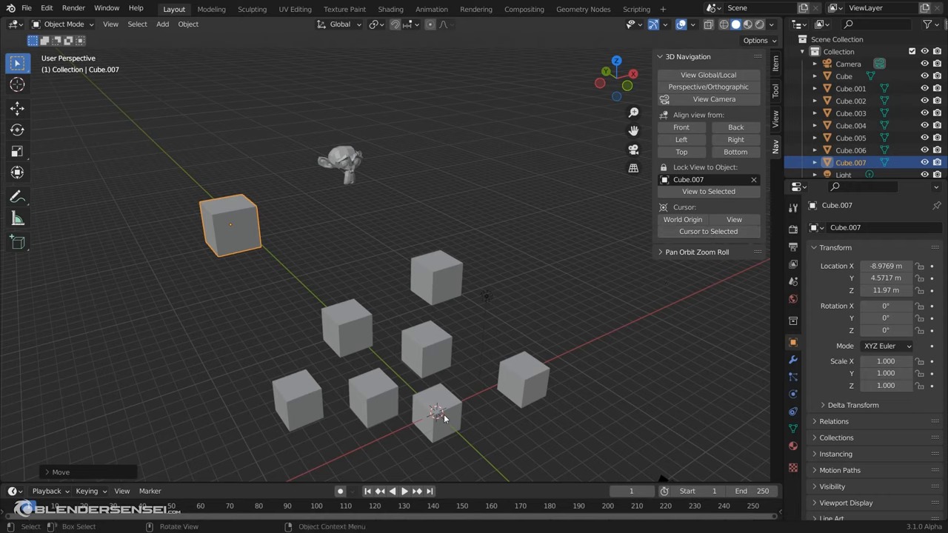
{"action": "mouse_move", "coordinate": [534, 324]}
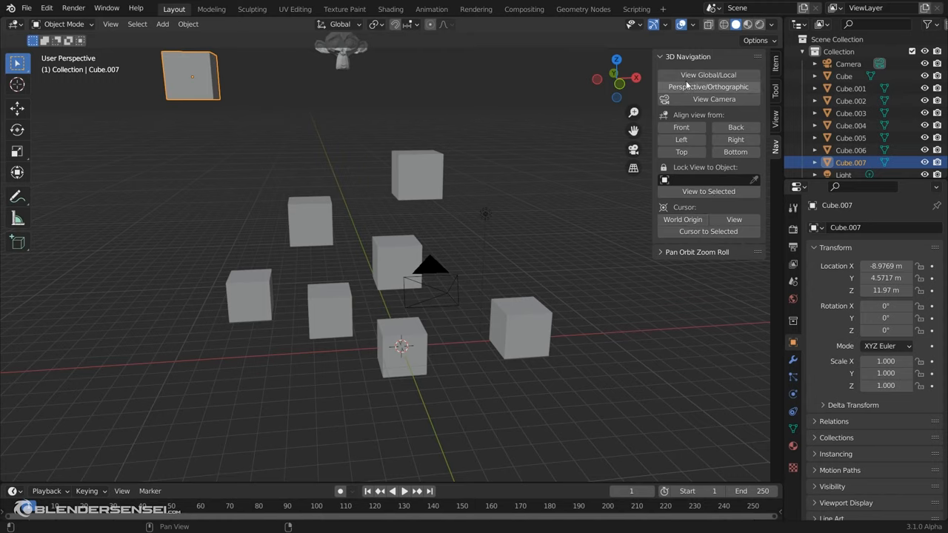
{"action": "mouse_move", "coordinate": [669, 67]}
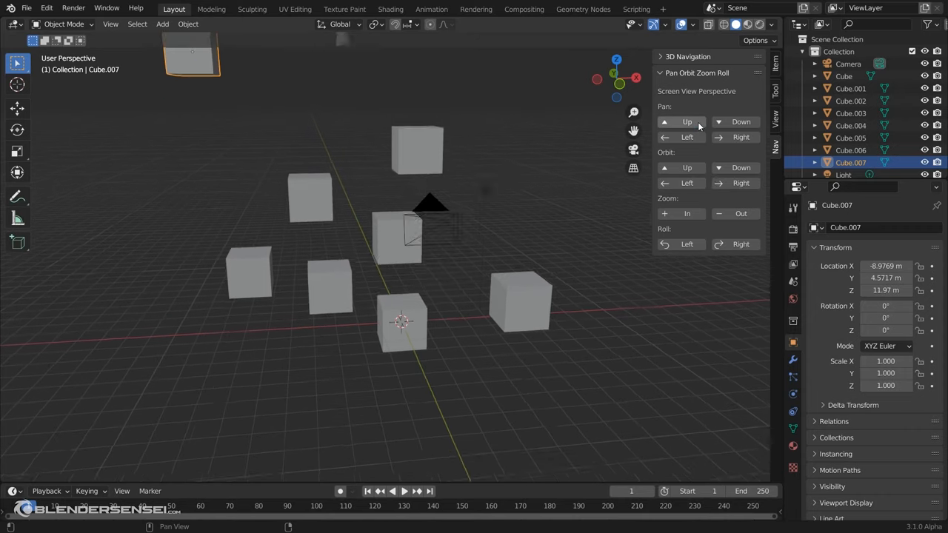
{"action": "left_click", "coordinate": [681, 121]}
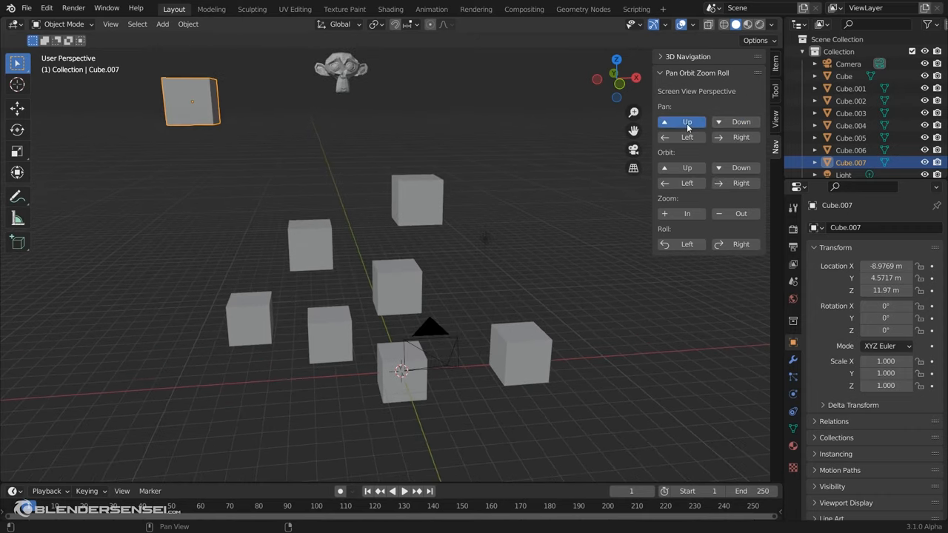
{"action": "left_click", "coordinate": [680, 136]}
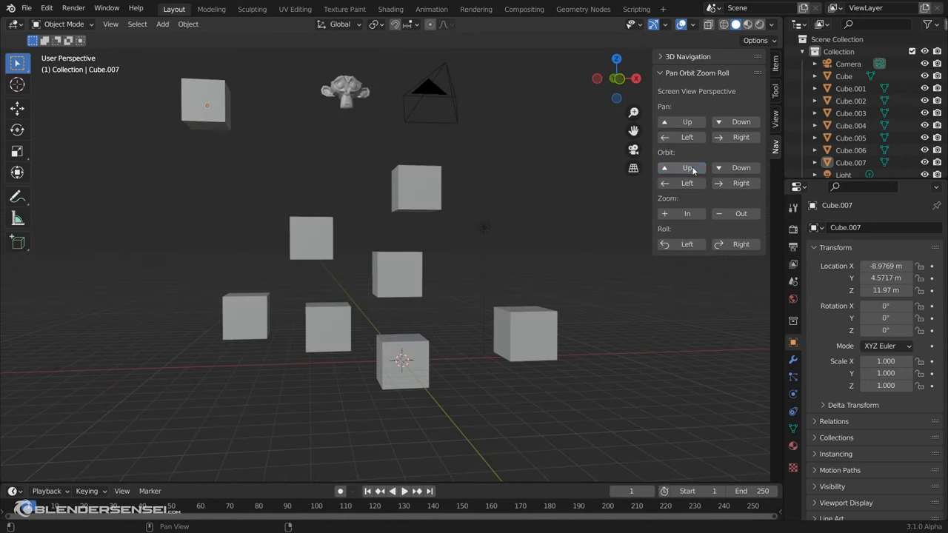
{"action": "left_click", "coordinate": [740, 168]}
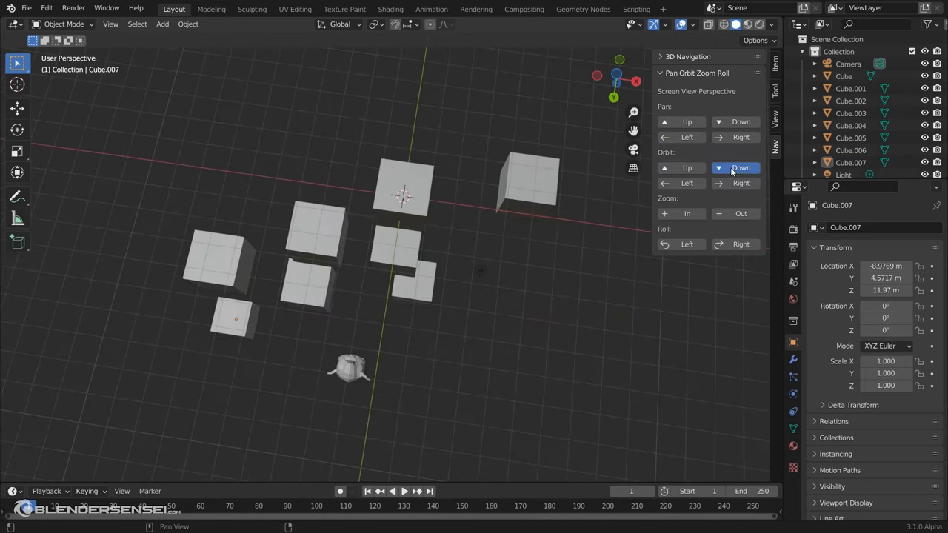
{"action": "left_click", "coordinate": [741, 167]}
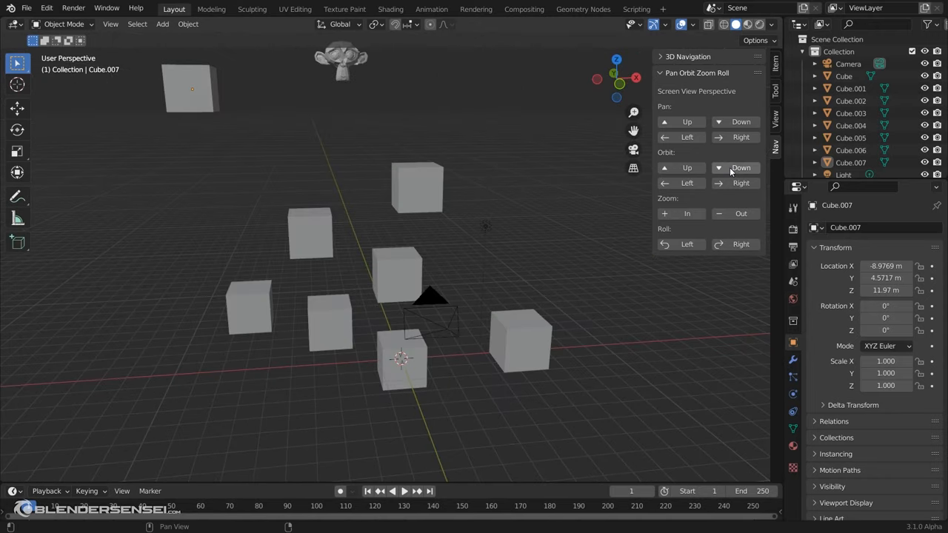
{"action": "mouse_move", "coordinate": [702, 186]}
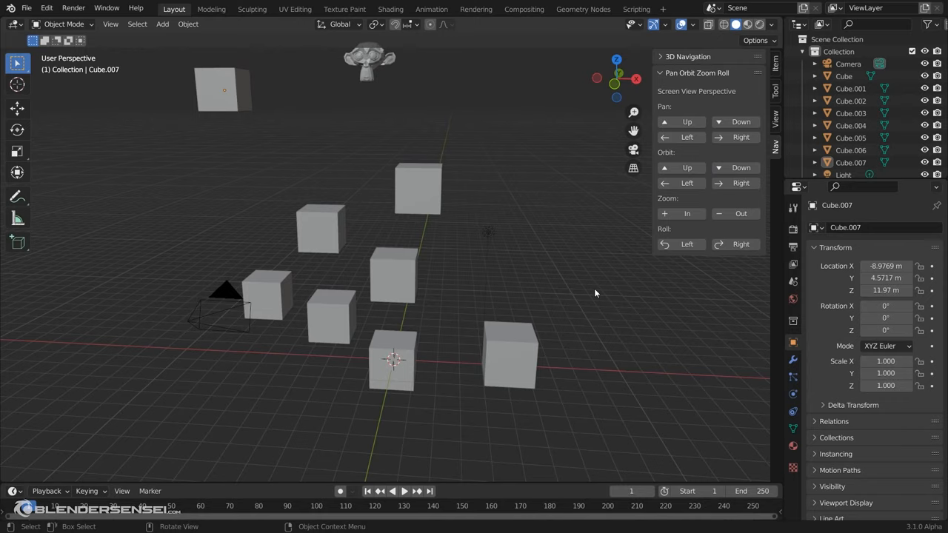
{"action": "mouse_move", "coordinate": [634, 273]}
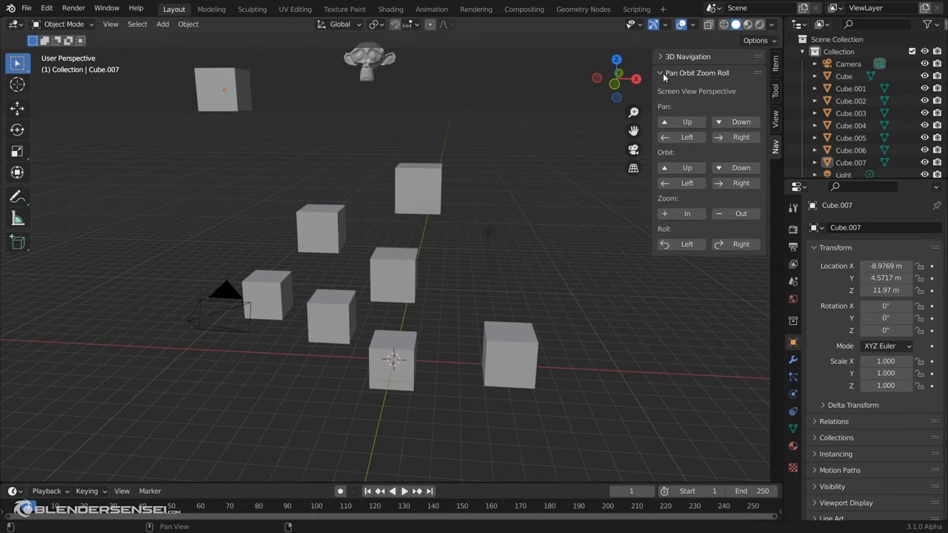
{"action": "left_click", "coordinate": [661, 72]}
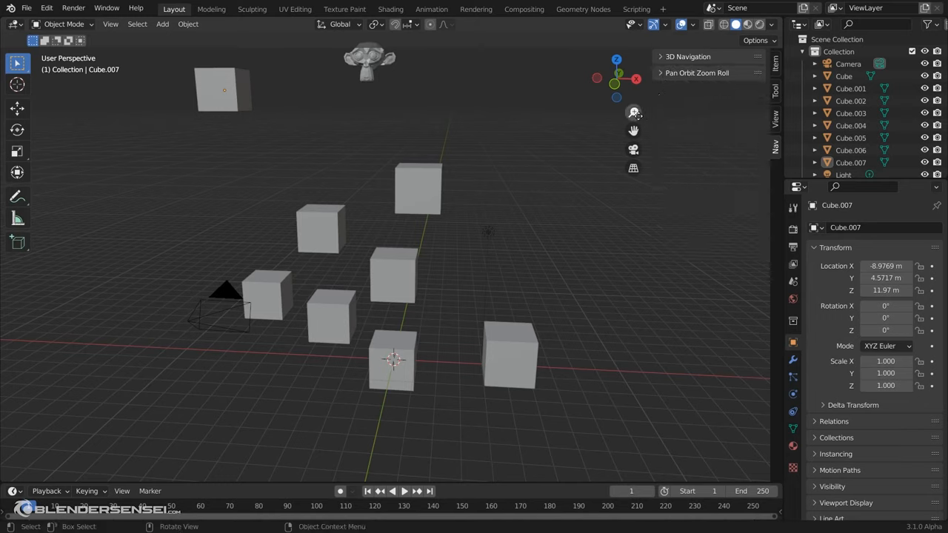
{"action": "mouse_move", "coordinate": [539, 246]}
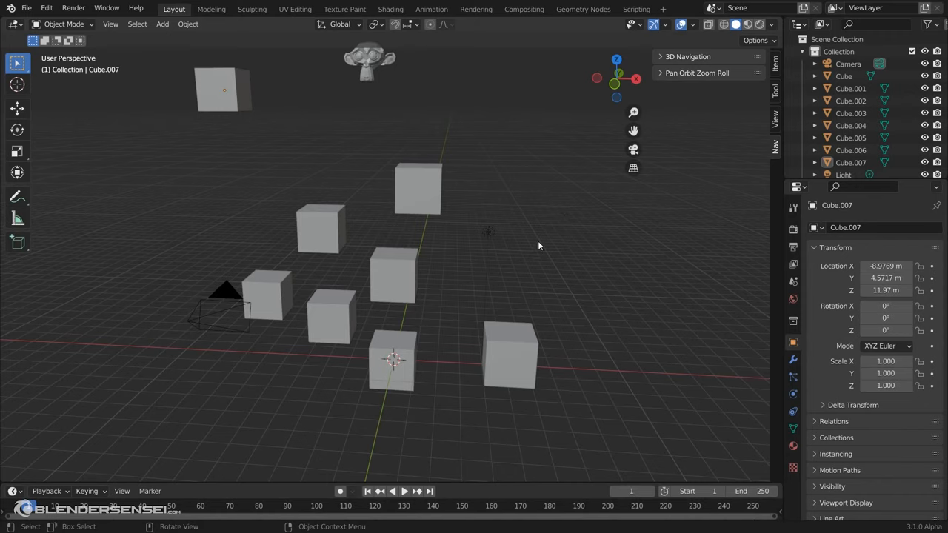
{"action": "left_click", "coordinate": [690, 73]}
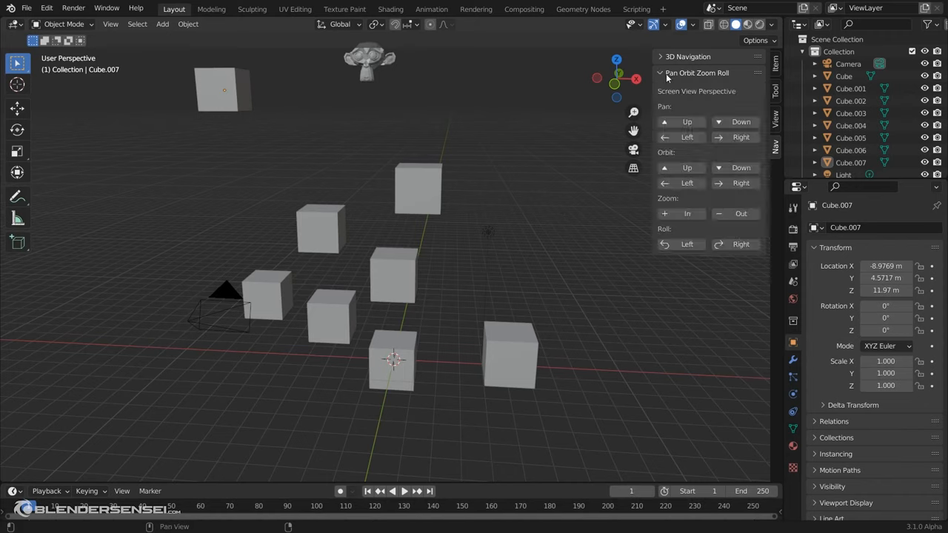
{"action": "mouse_move", "coordinate": [514, 244]}
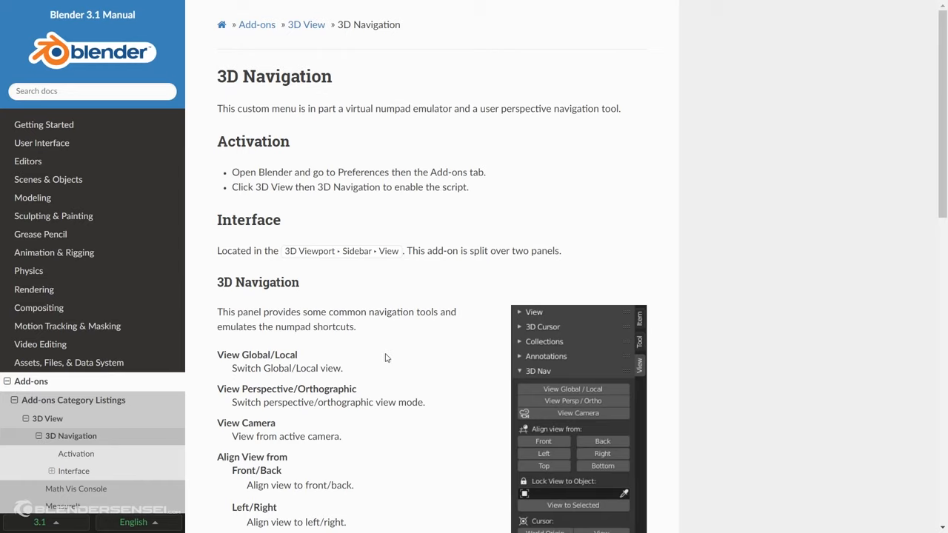
{"action": "mouse_move", "coordinate": [389, 331]}
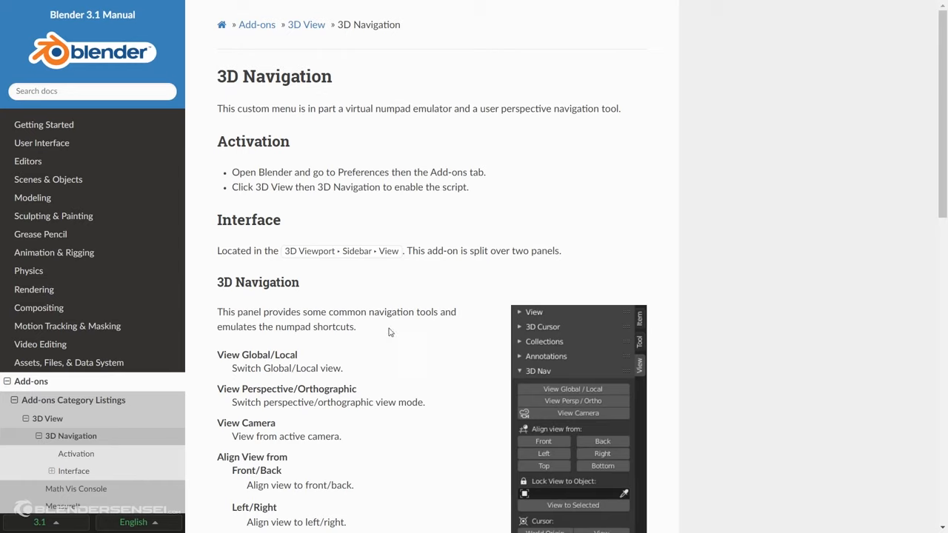
{"action": "mouse_move", "coordinate": [384, 334]}
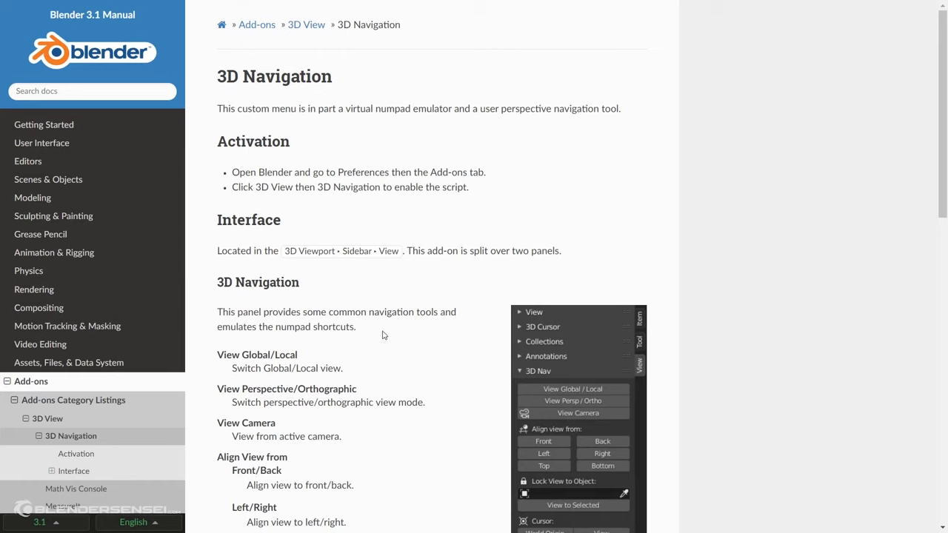
{"action": "mouse_move", "coordinate": [375, 328]}
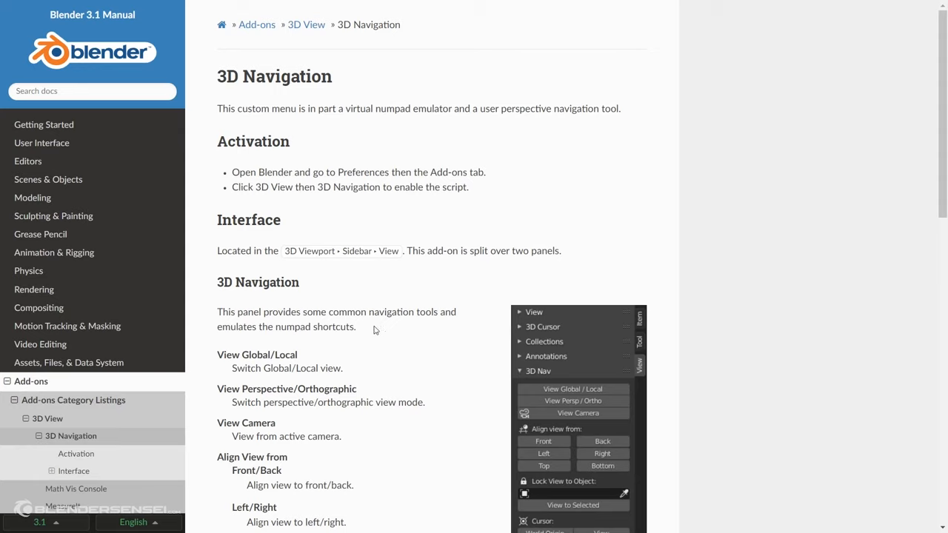
{"action": "mouse_move", "coordinate": [379, 329]}
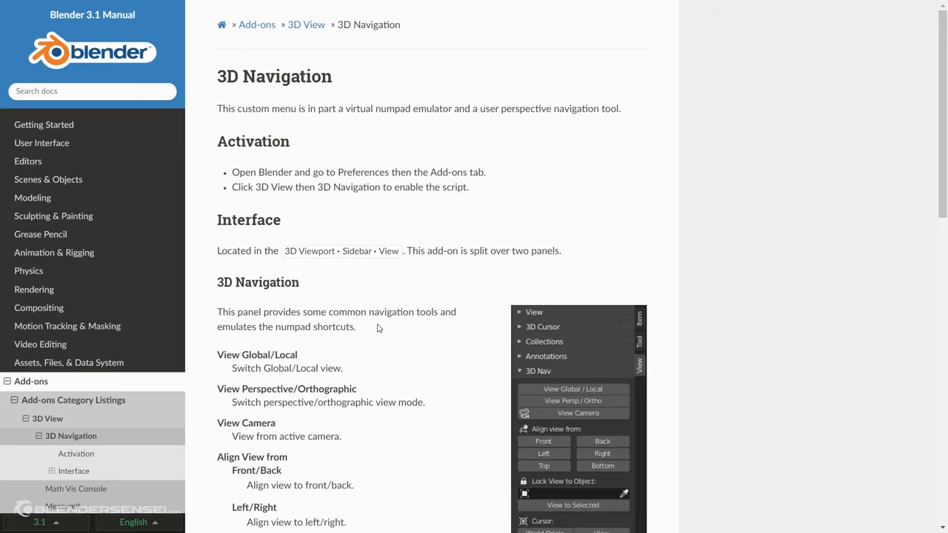
Scroll the 3D Navigation manual page past Pan Orbit Zoom Roll down to the Reference box
{"action": "scroll", "scroll_direction": "down", "scroll_amount": 3}
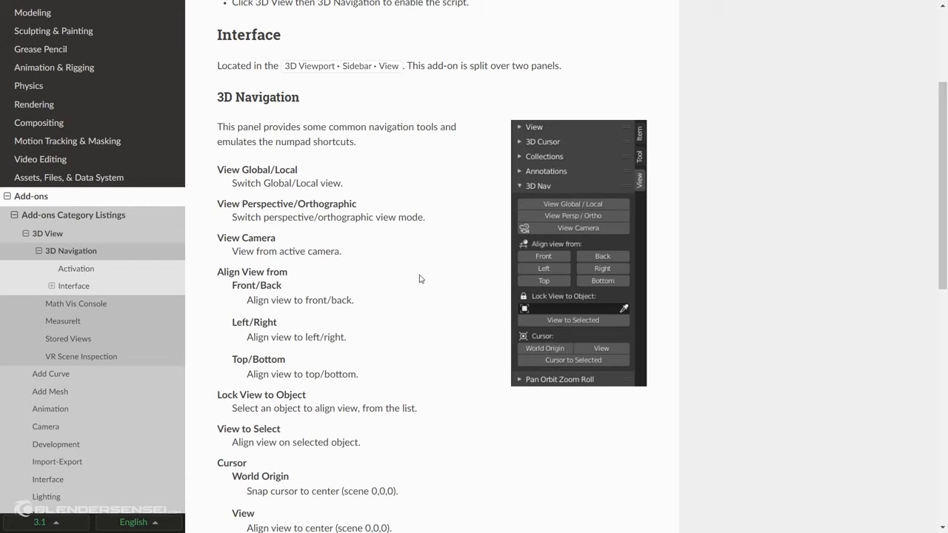
{"action": "mouse_move", "coordinate": [418, 283]}
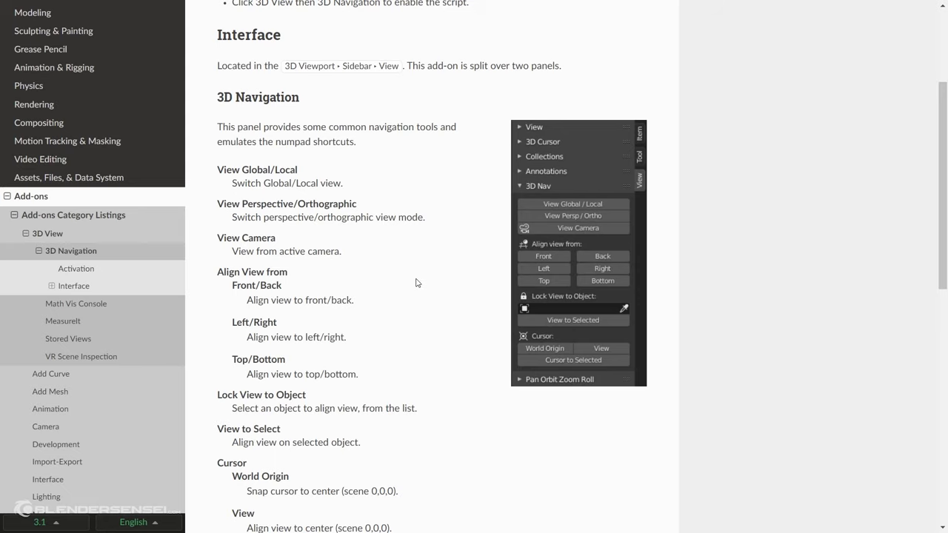
{"action": "mouse_move", "coordinate": [416, 271]}
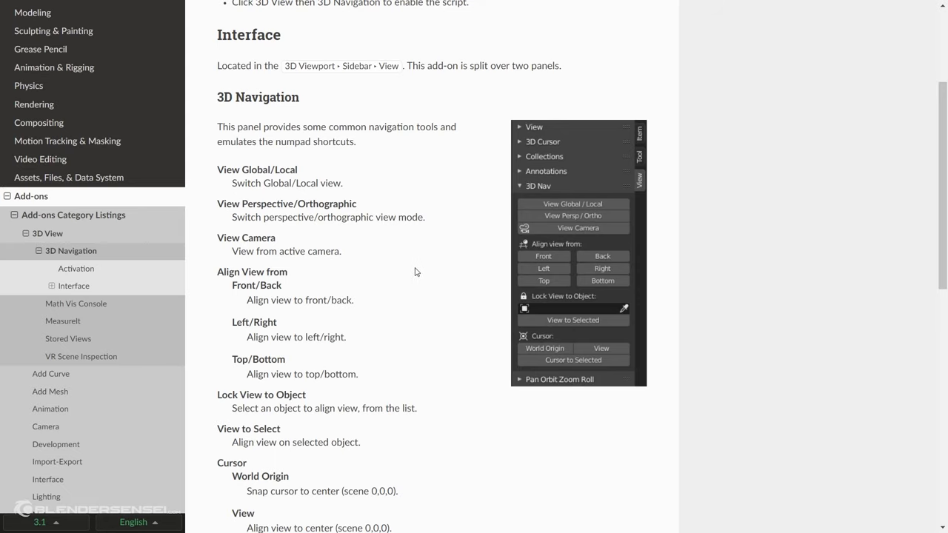
{"action": "scroll", "scroll_direction": "down", "scroll_amount": 3}
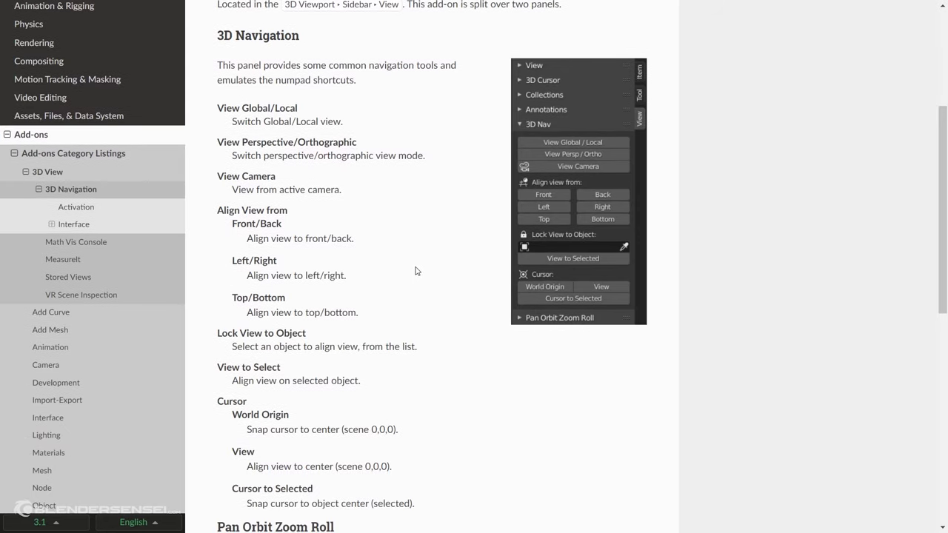
{"action": "scroll", "scroll_direction": "down", "scroll_amount": 3}
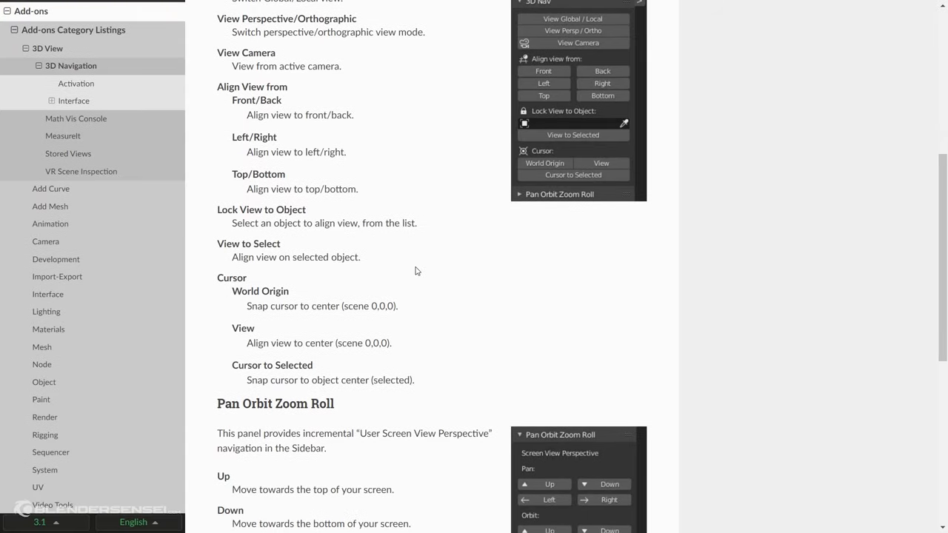
{"action": "scroll", "scroll_direction": "down", "scroll_amount": 3}
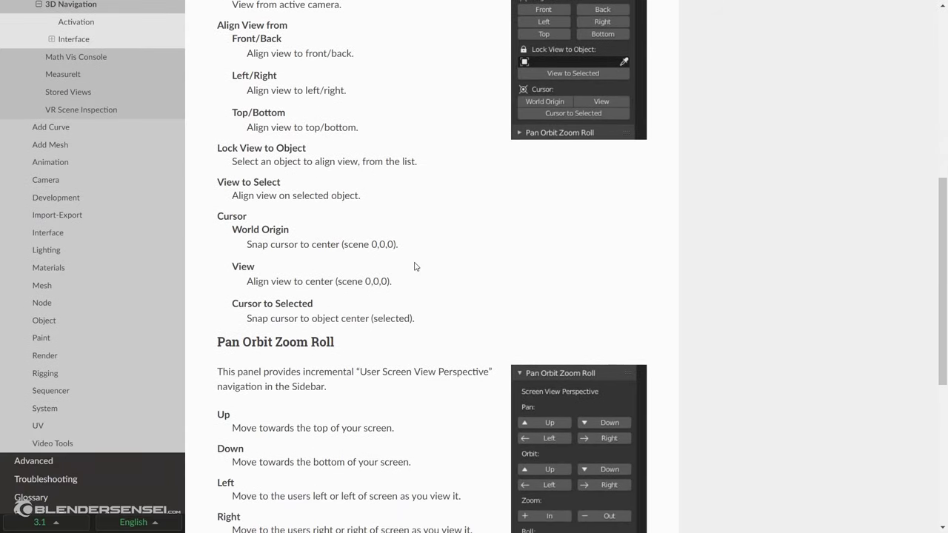
{"action": "scroll", "scroll_direction": "down", "scroll_amount": 3}
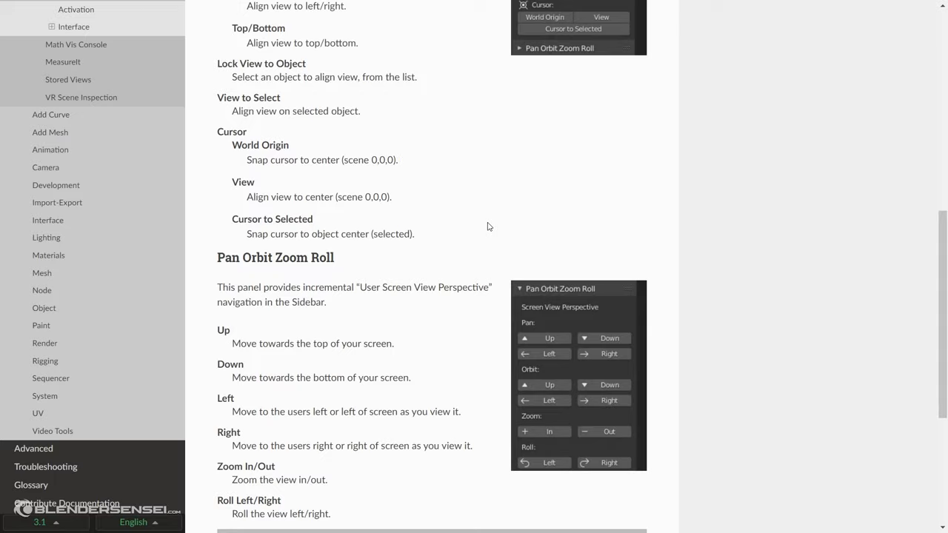
{"action": "scroll", "scroll_direction": "down", "scroll_amount": 3}
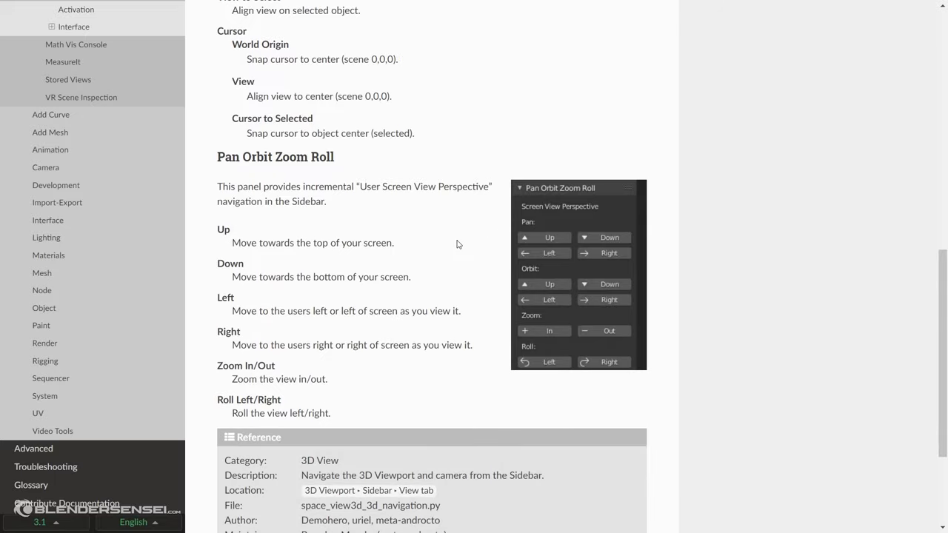
{"action": "mouse_move", "coordinate": [456, 220]}
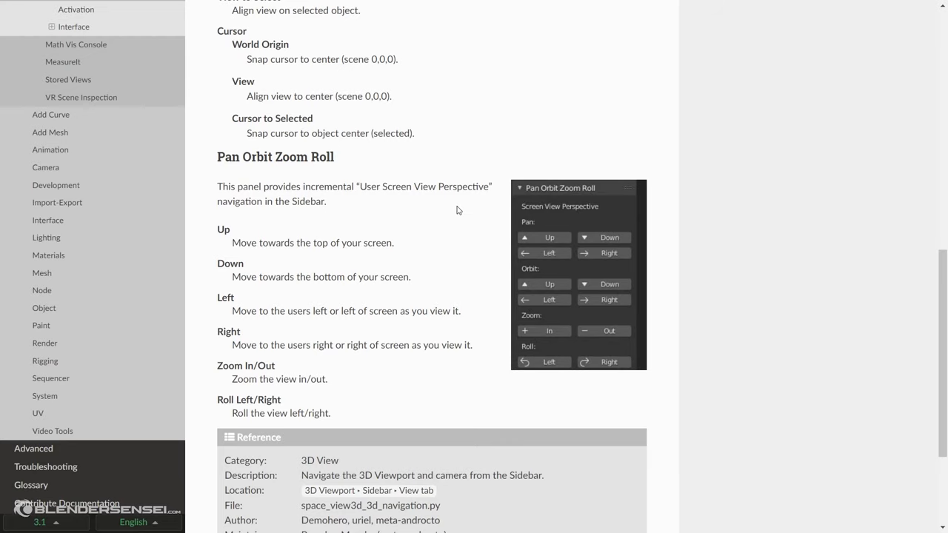
{"action": "scroll", "scroll_direction": "down", "scroll_amount": 3}
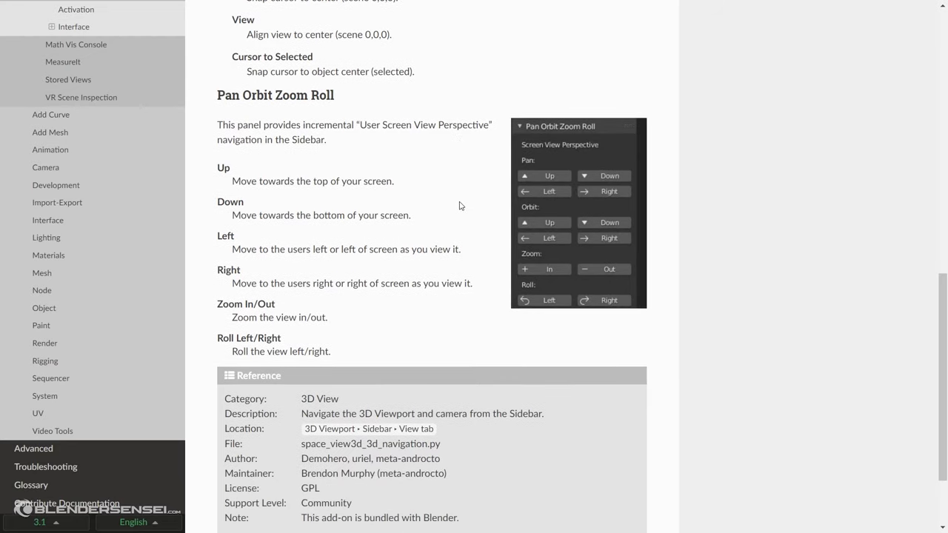
{"action": "mouse_move", "coordinate": [412, 177]}
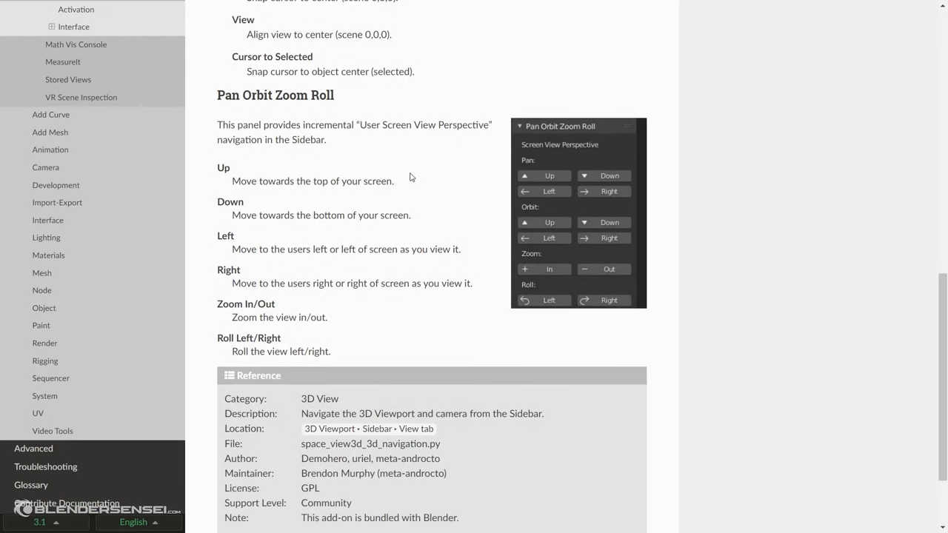
{"action": "mouse_move", "coordinate": [254, 245]}
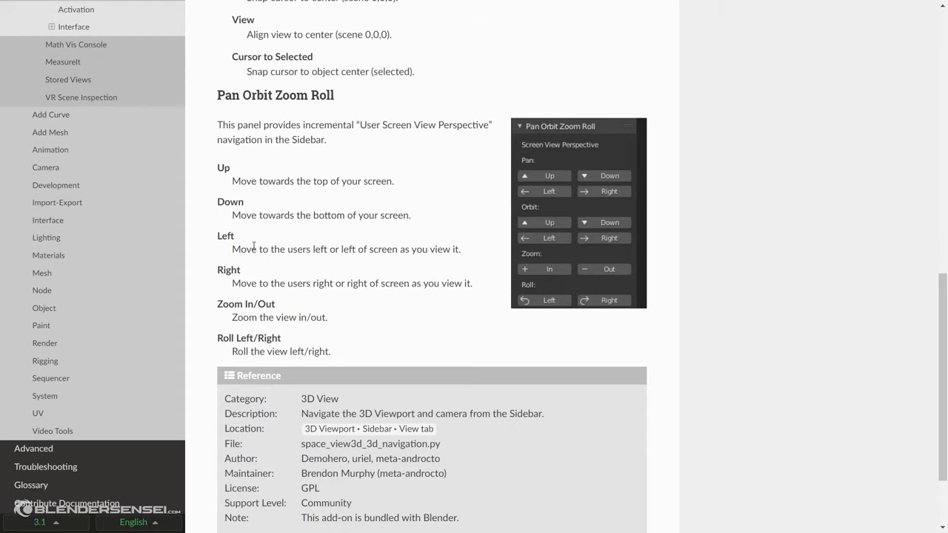
{"action": "mouse_move", "coordinate": [382, 244]}
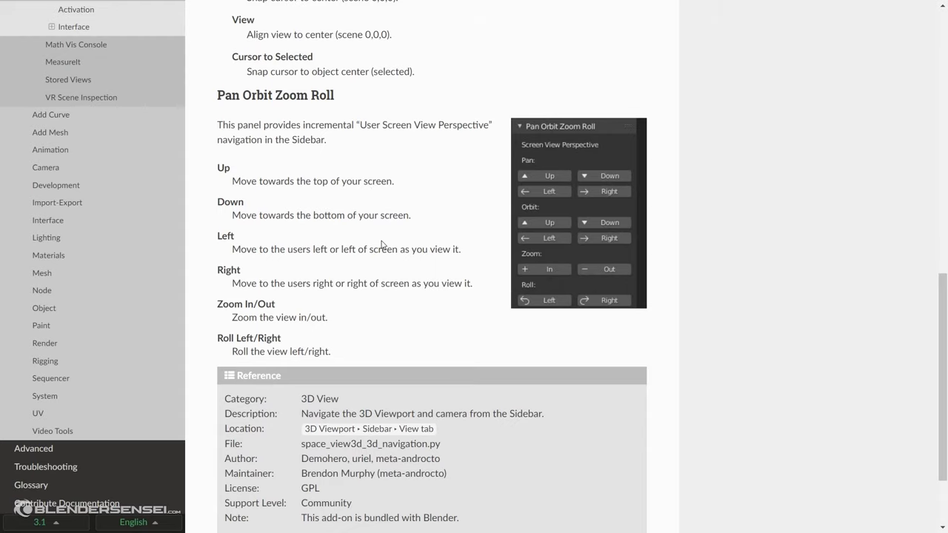
{"action": "scroll", "scroll_direction": "down", "scroll_amount": 3}
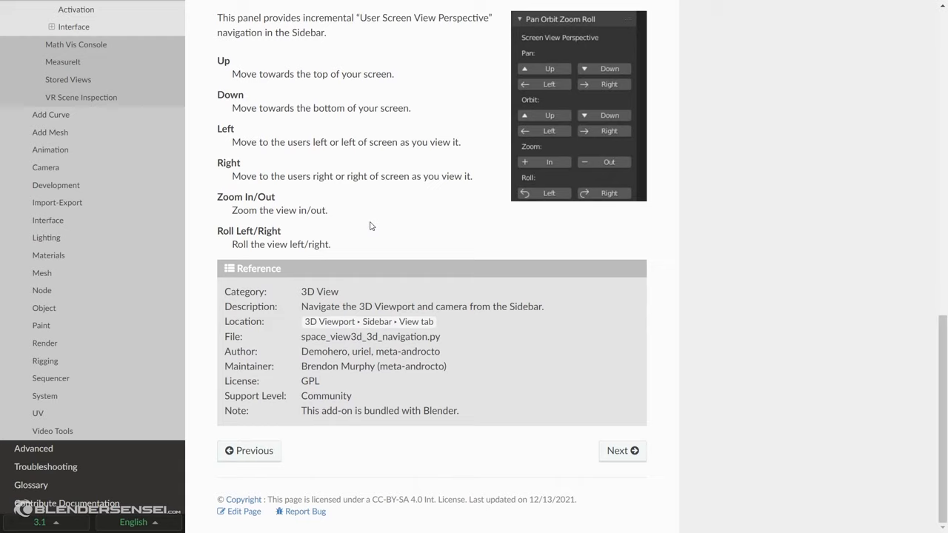
{"action": "mouse_move", "coordinate": [361, 205]}
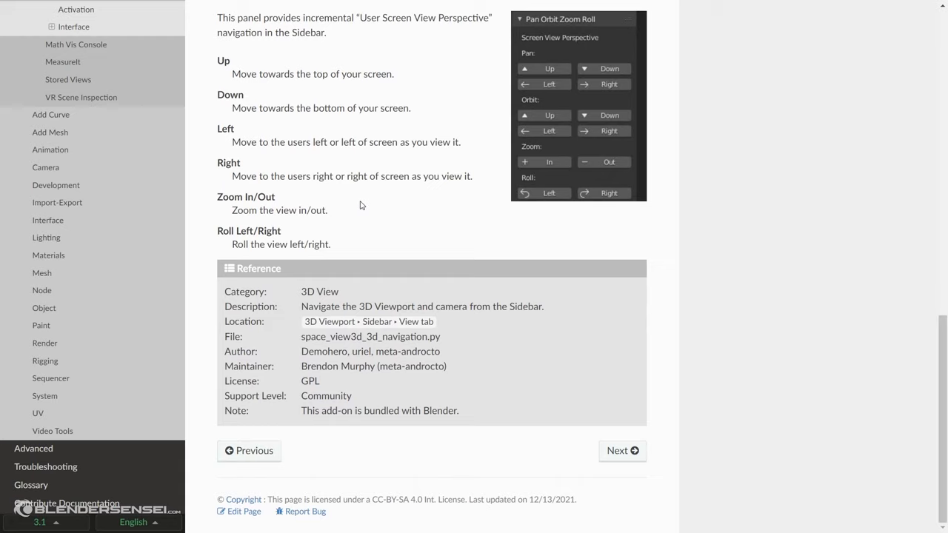
{"action": "mouse_move", "coordinate": [397, 187]}
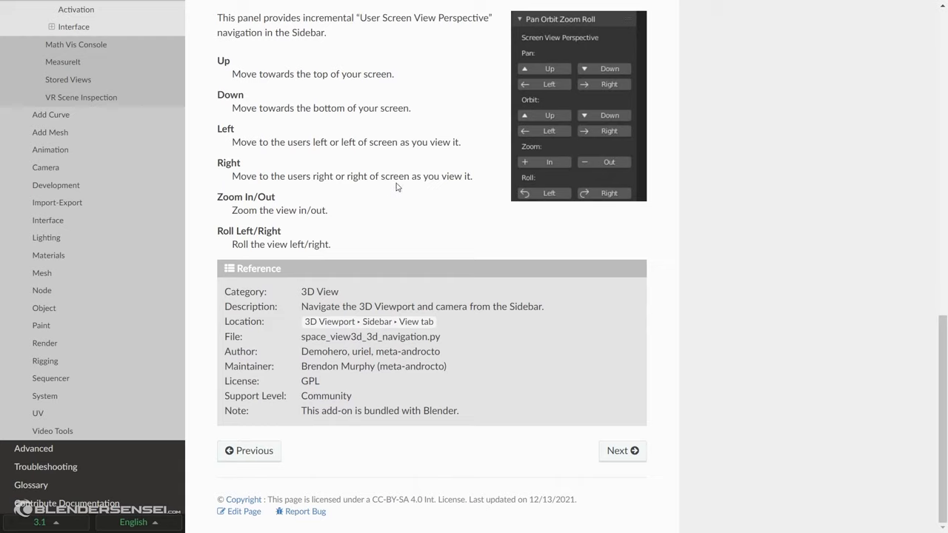
{"action": "mouse_move", "coordinate": [434, 366]}
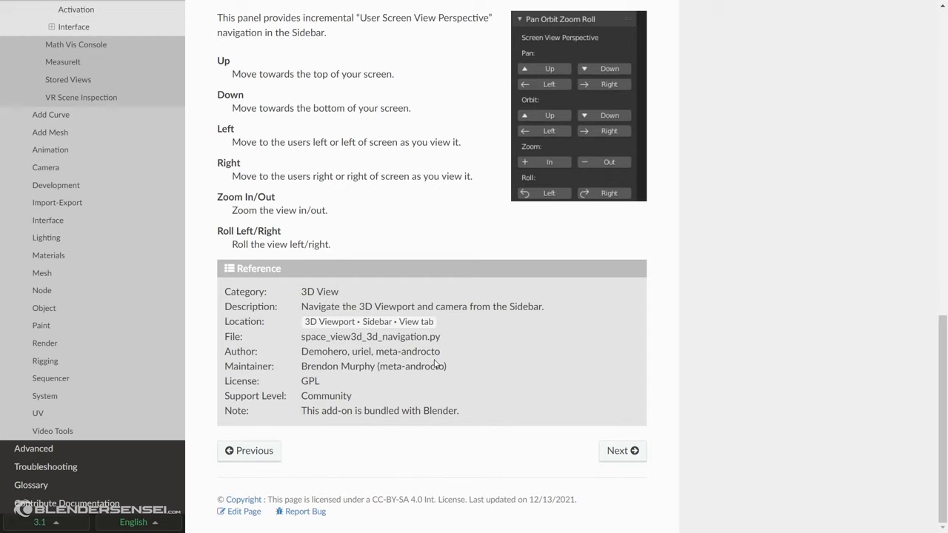